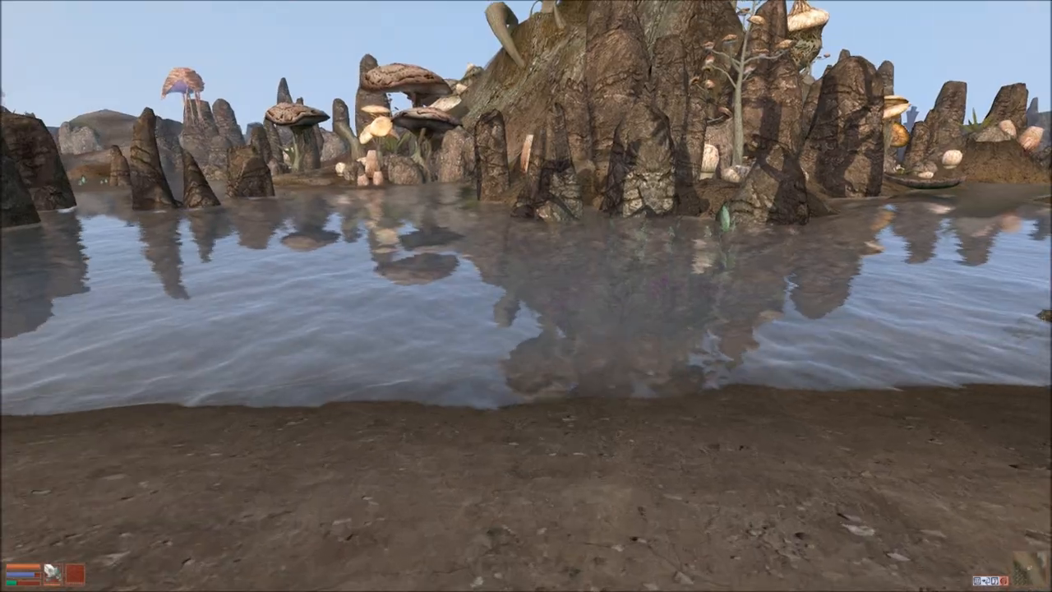
Bring up the menu mode to view stats, inventory, map and magic items.
key(Tab)
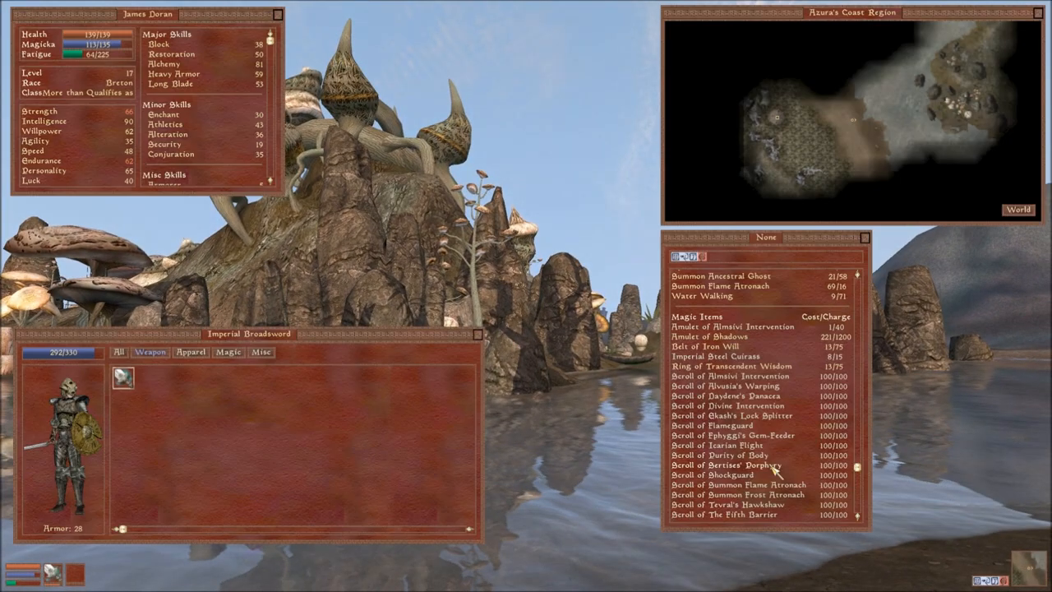
mouse_move(731, 319)
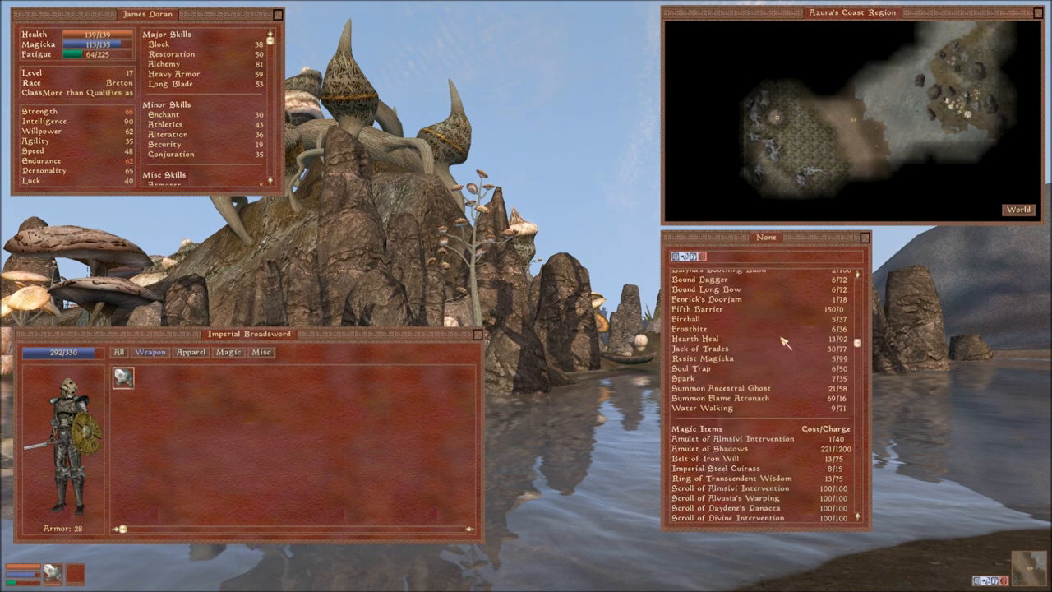
mouse_move(702, 407)
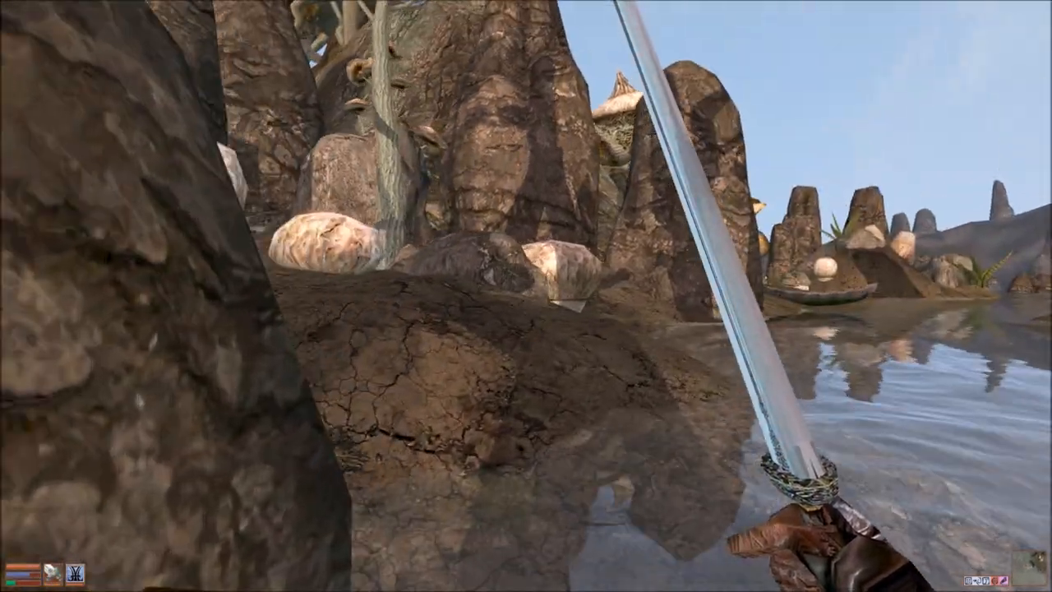
mouse_move(526, 296)
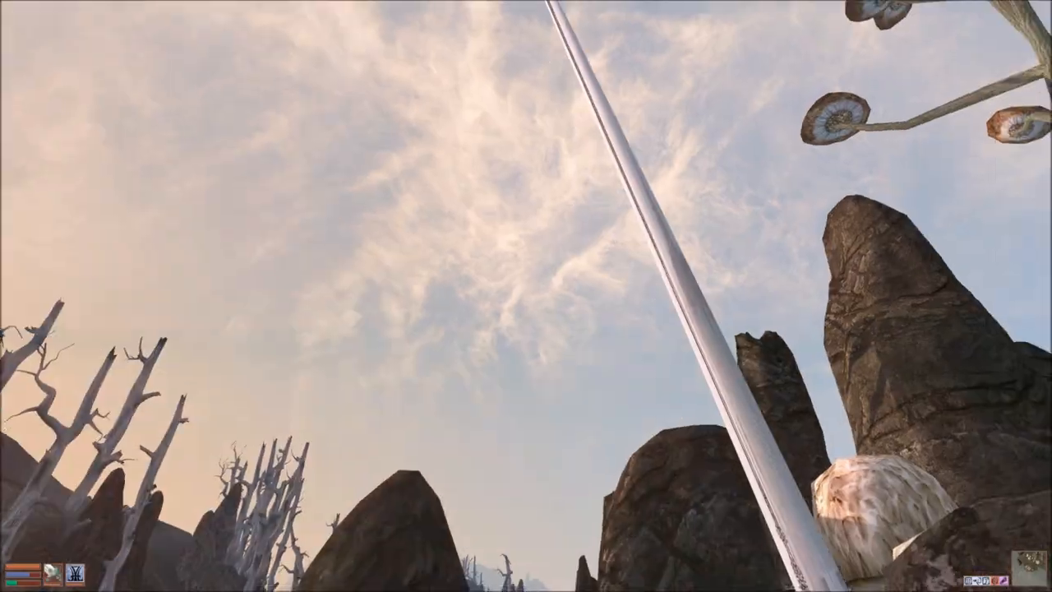
mouse_move(526, 296)
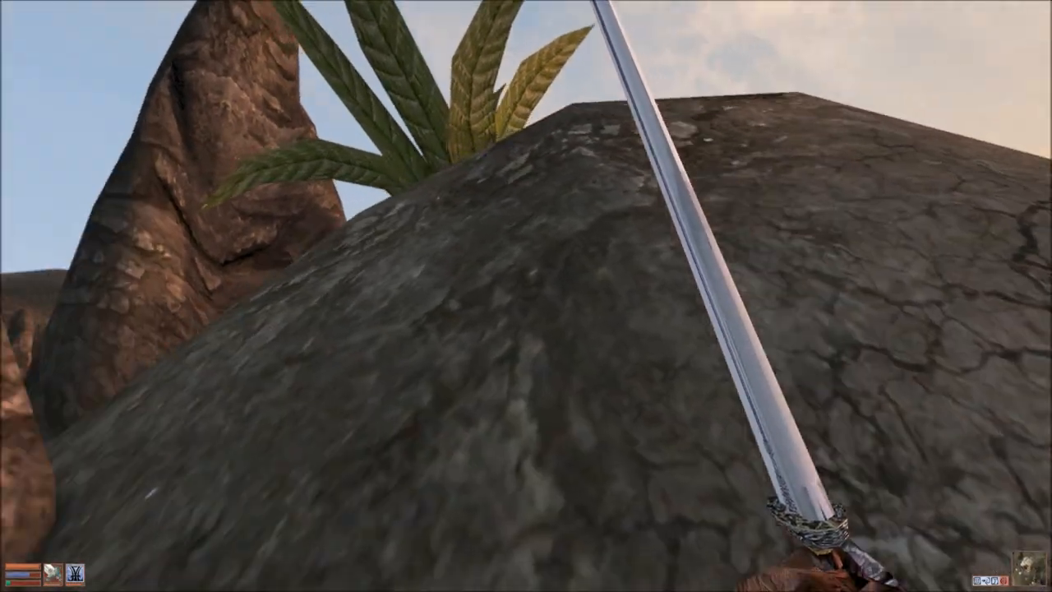
mouse_move(526, 296)
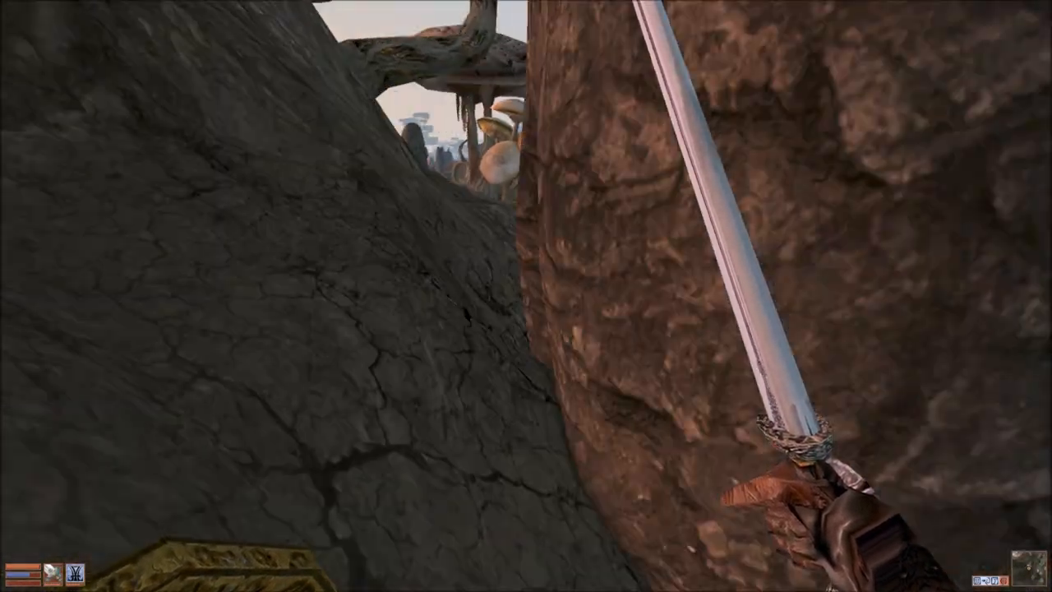
mouse_move(526, 296)
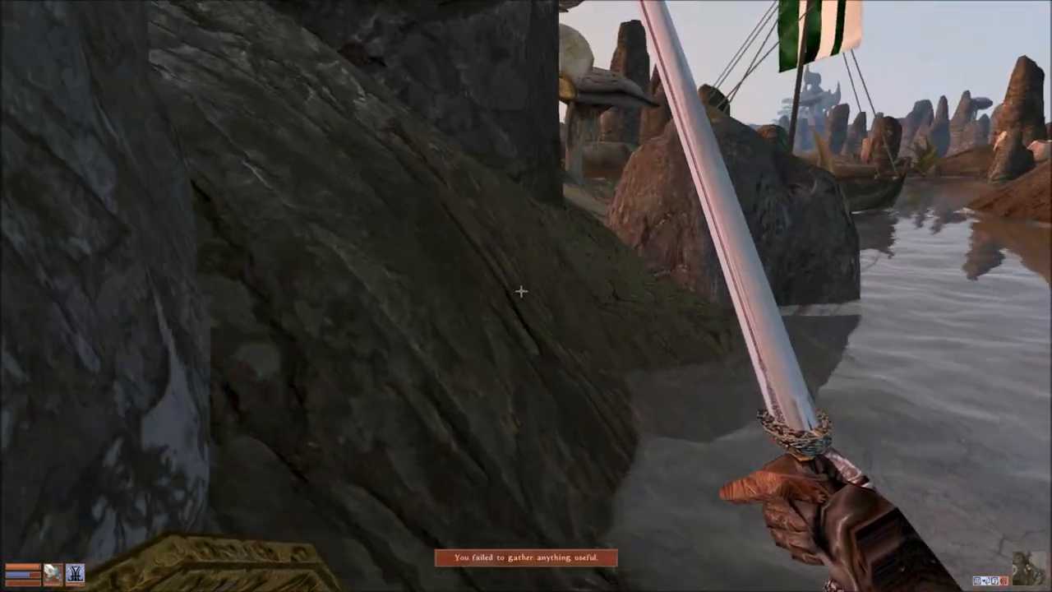
mouse_move(526, 296)
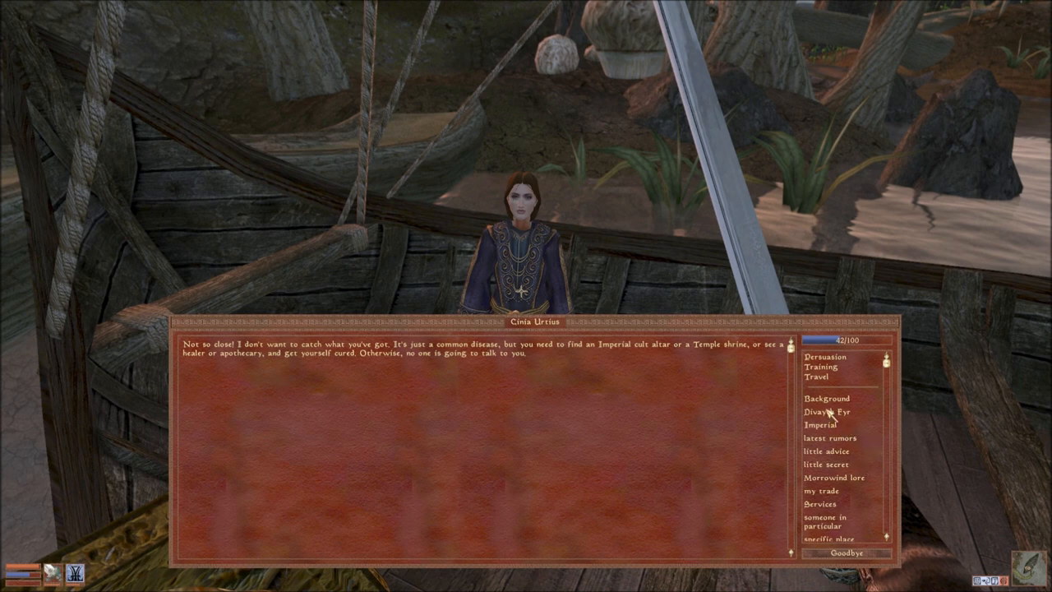
End the talk with Cinia Urtius and take a Cure Common Disease potion.
click(824, 411)
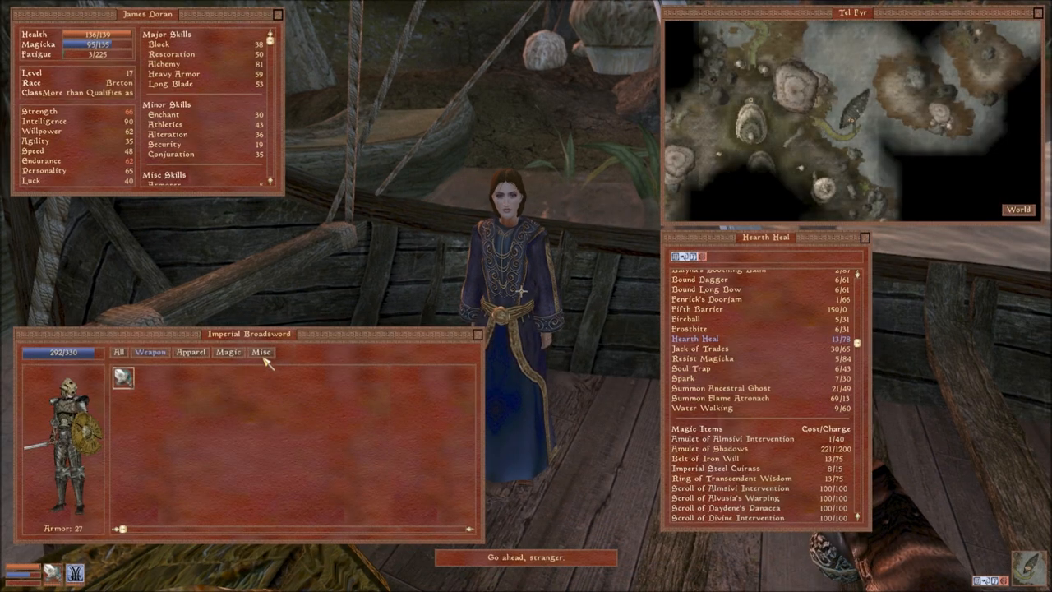
click(229, 352)
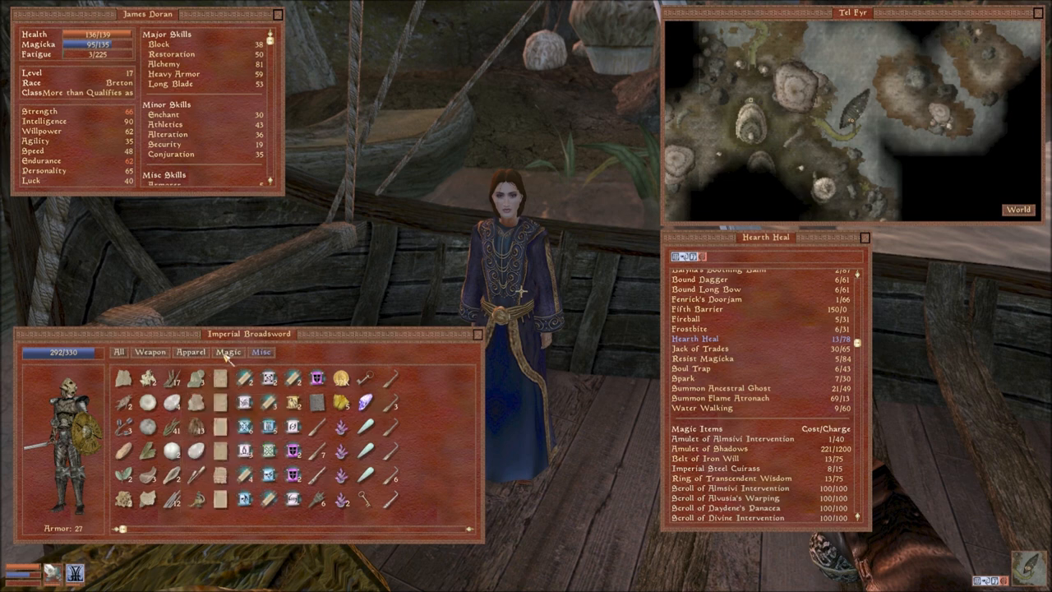
click(229, 351)
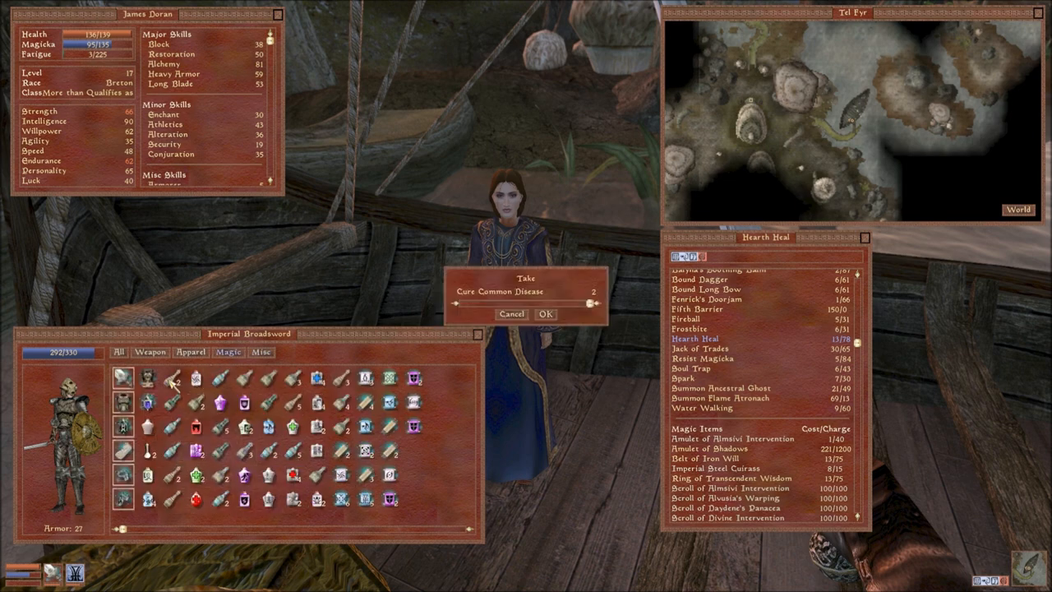
click(544, 313)
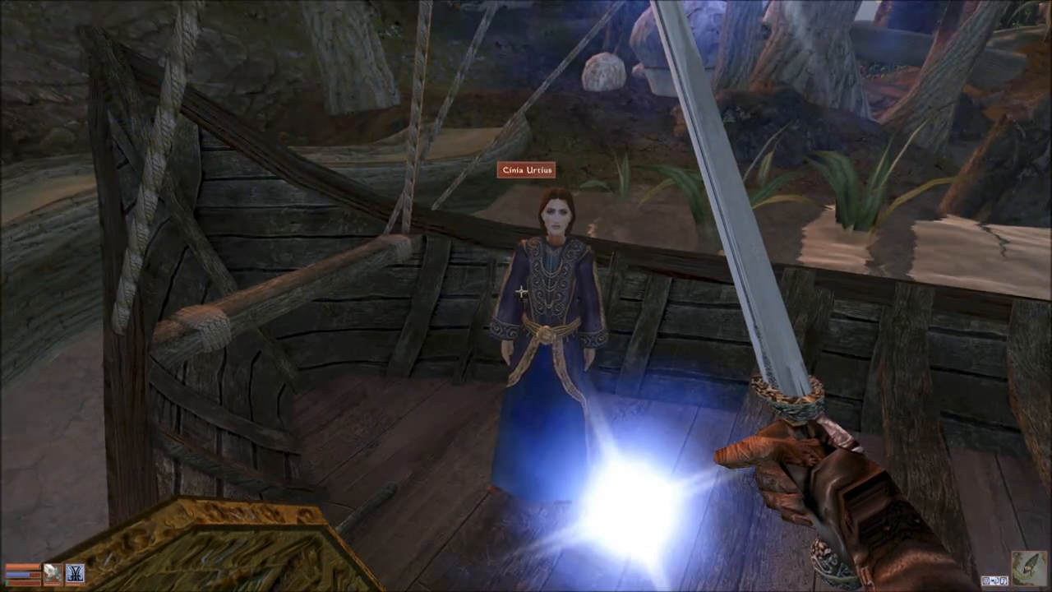
Ask Cinia Urtius about Divayth Fyr and Tel Fyr, then say goodbye.
key(tab)
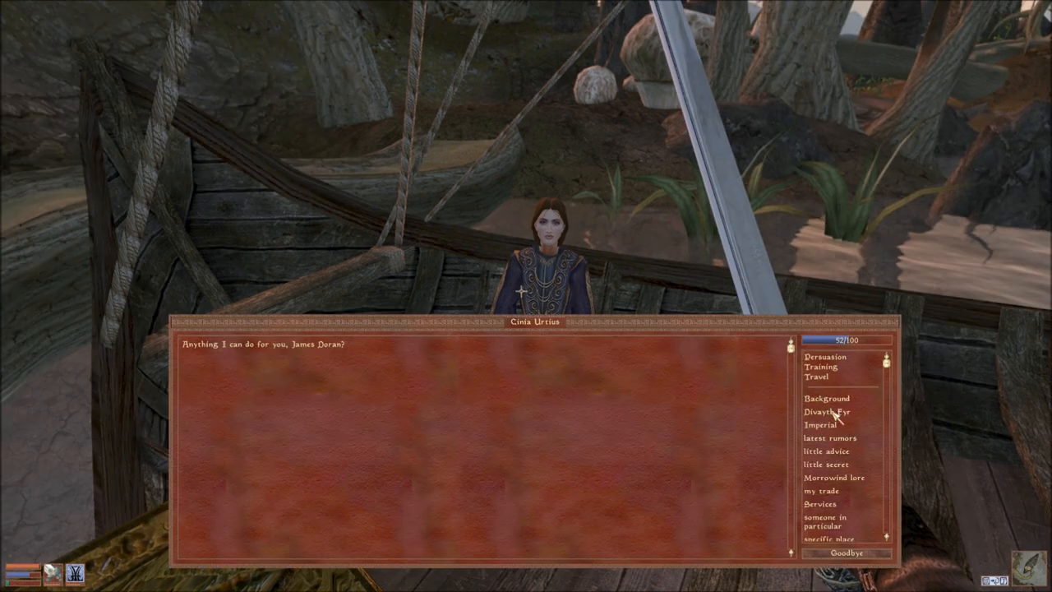
click(826, 411)
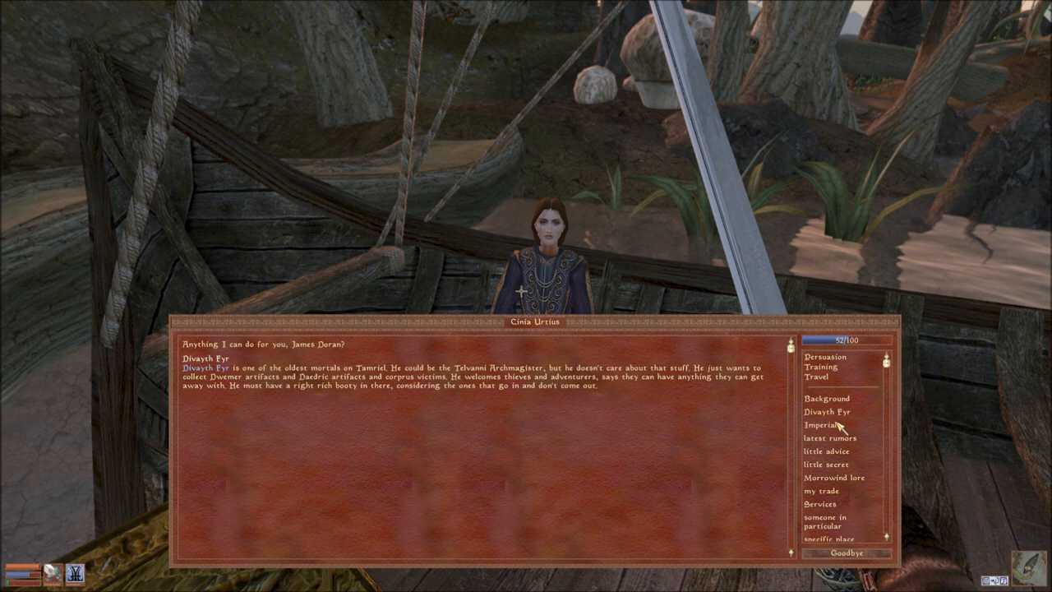
mouse_move(894, 469)
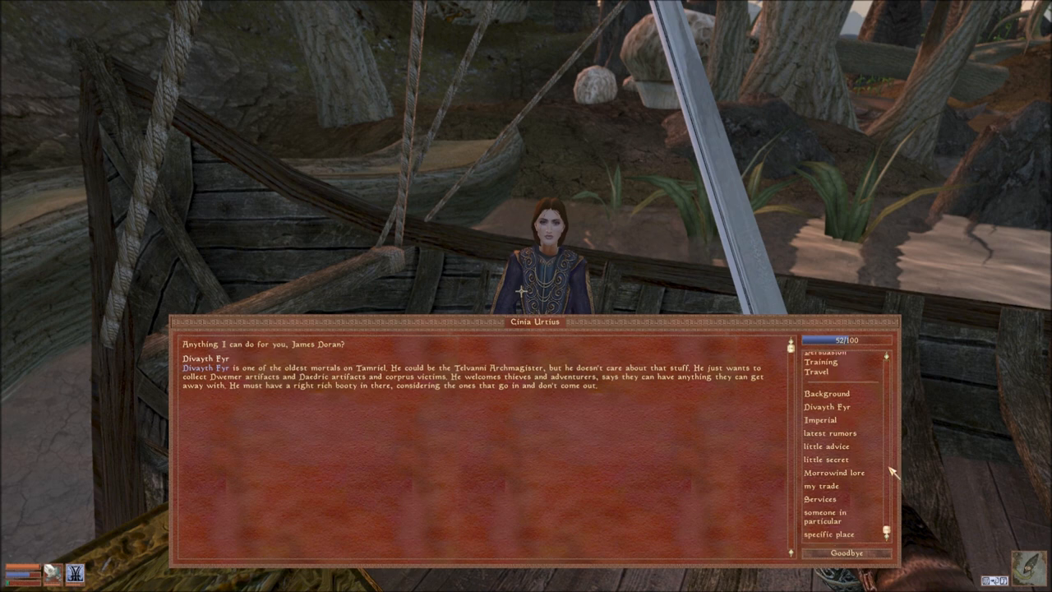
click(830, 533)
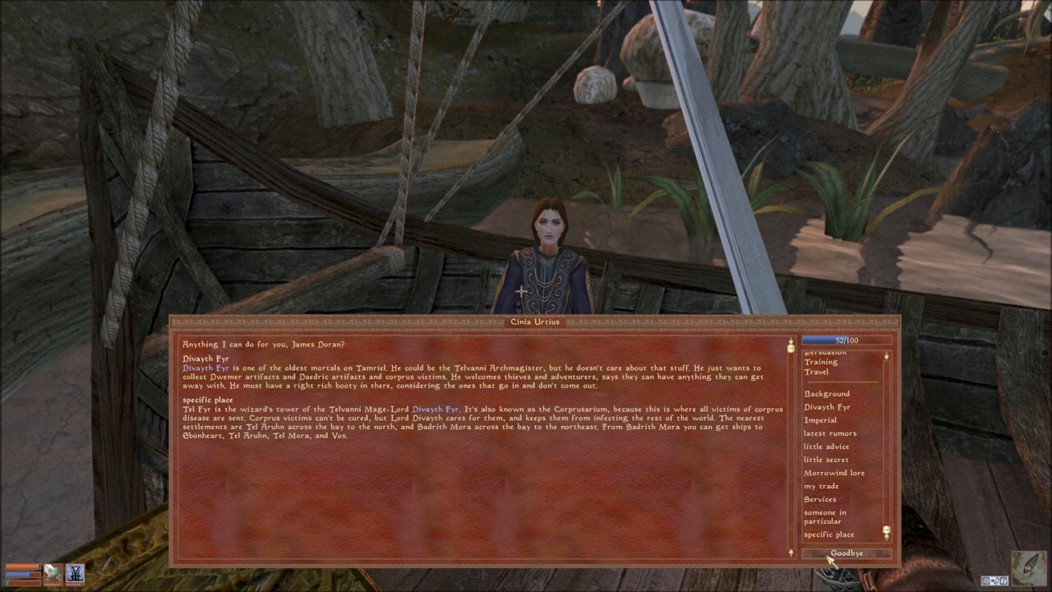
mouse_move(830, 534)
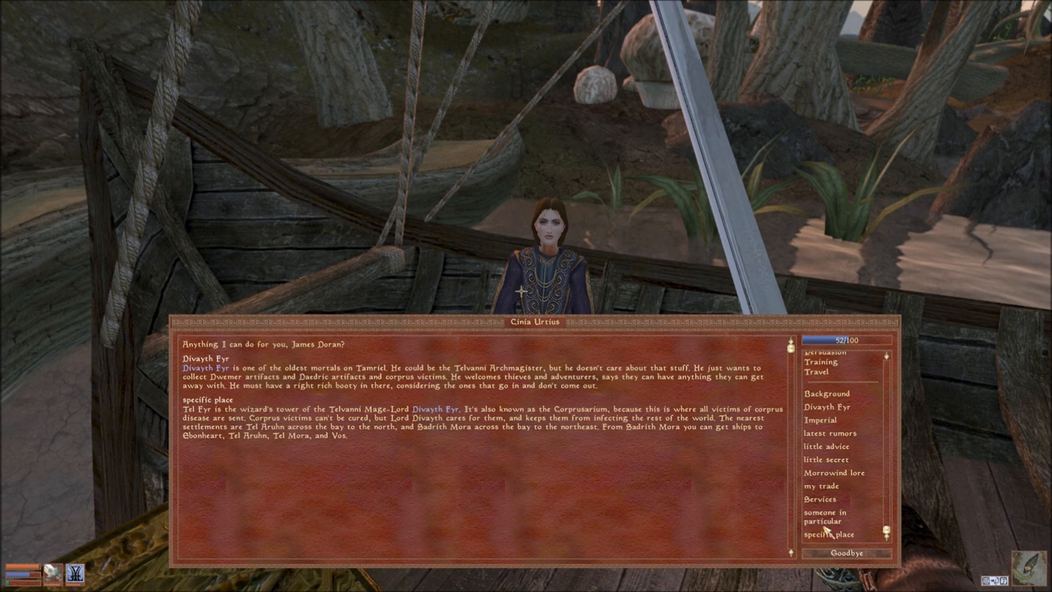
click(846, 553)
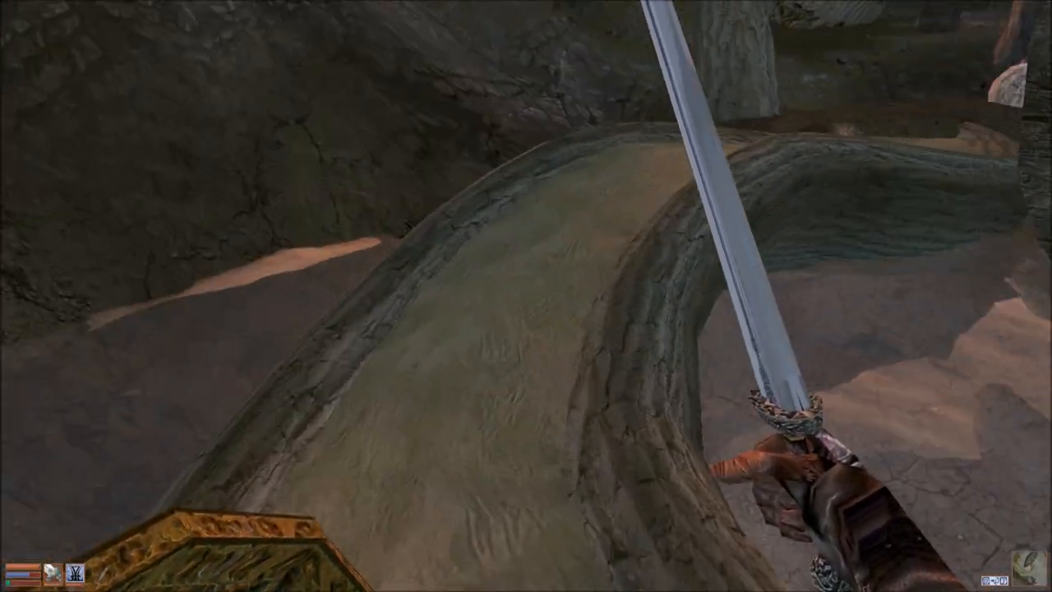
mouse_move(526, 296)
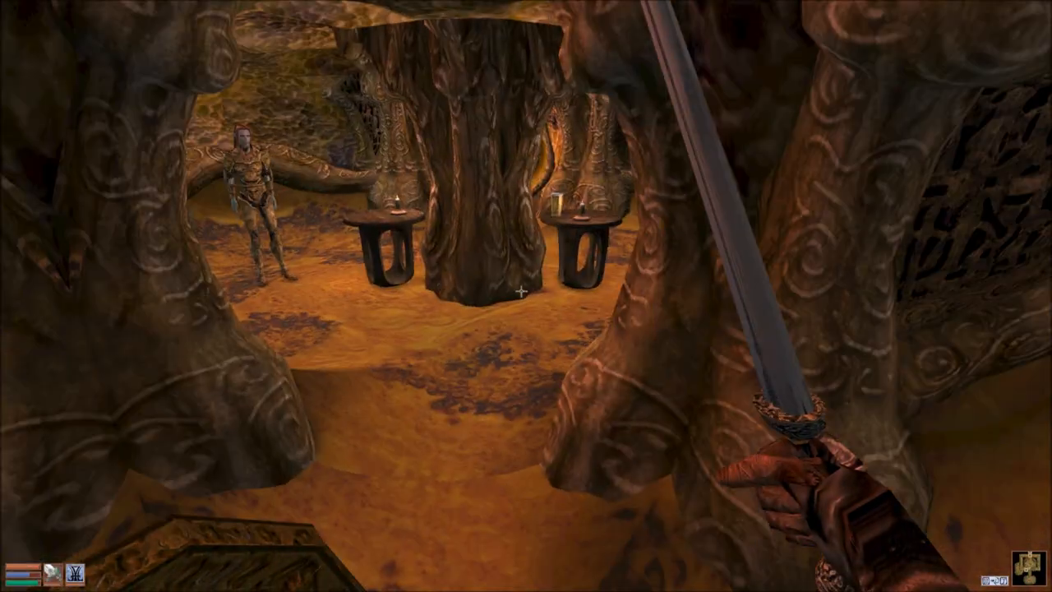
Pick an Open spell from the magic menu to unlock the level-60 door.
key(Tab)
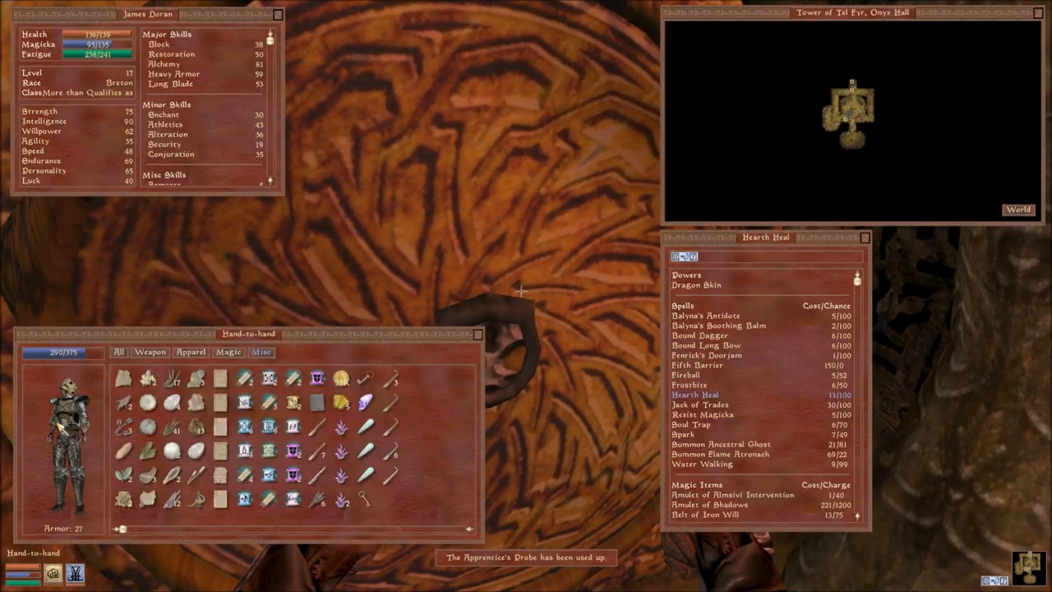
mouse_move(316, 427)
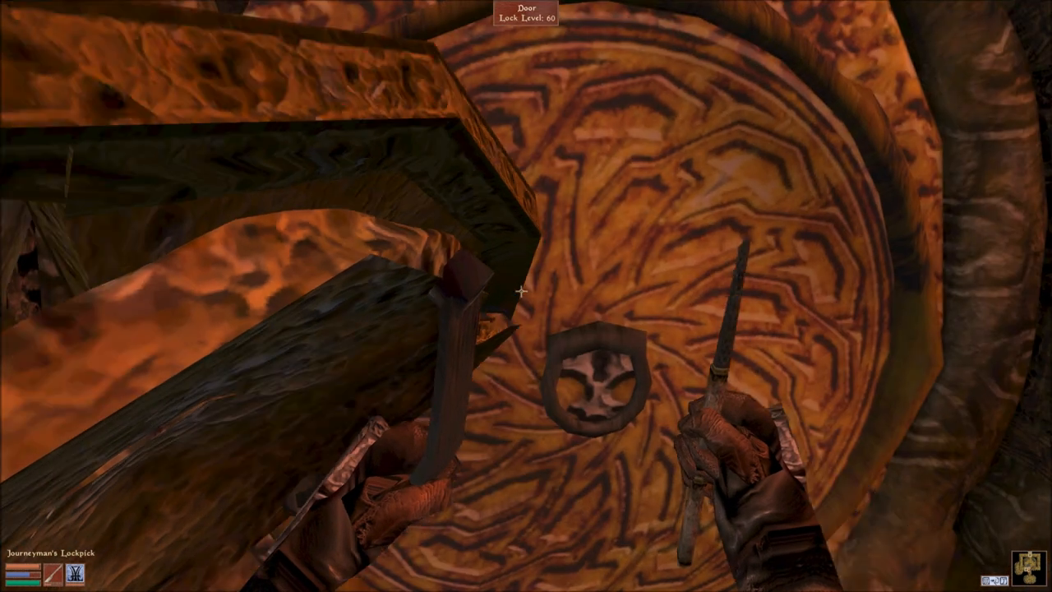
key(Tab)
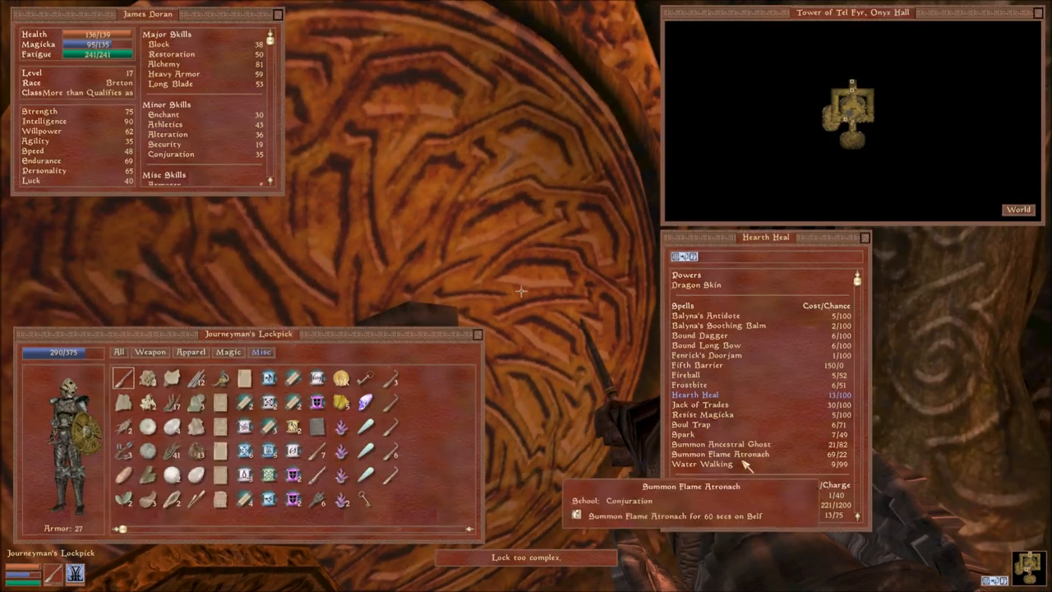
scroll(down, 3)
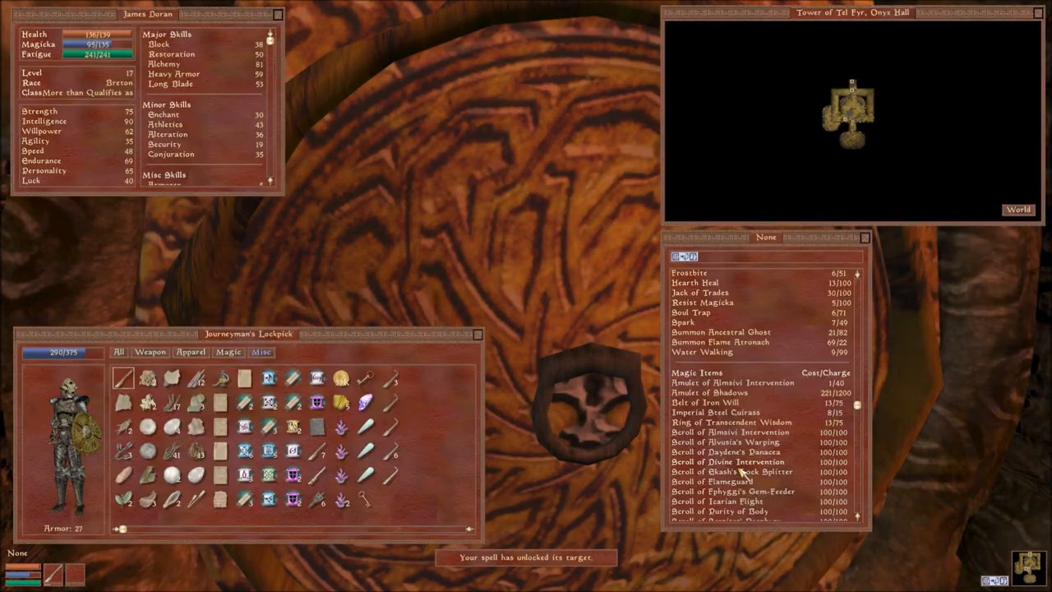
click(150, 352)
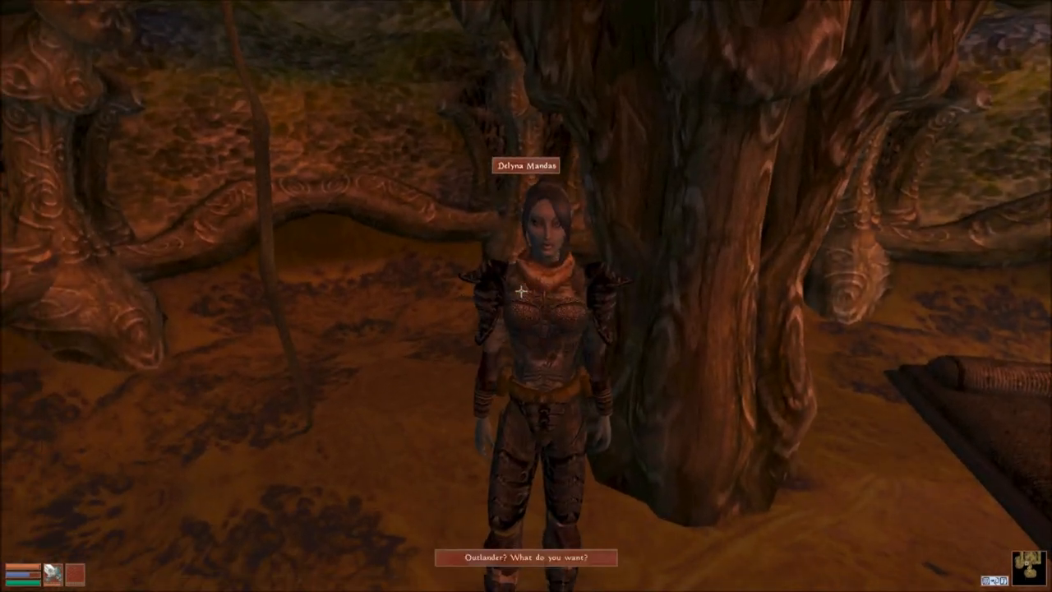
Leave the tower with Delyna Mandas and accept her locket for her father.
click(526, 558)
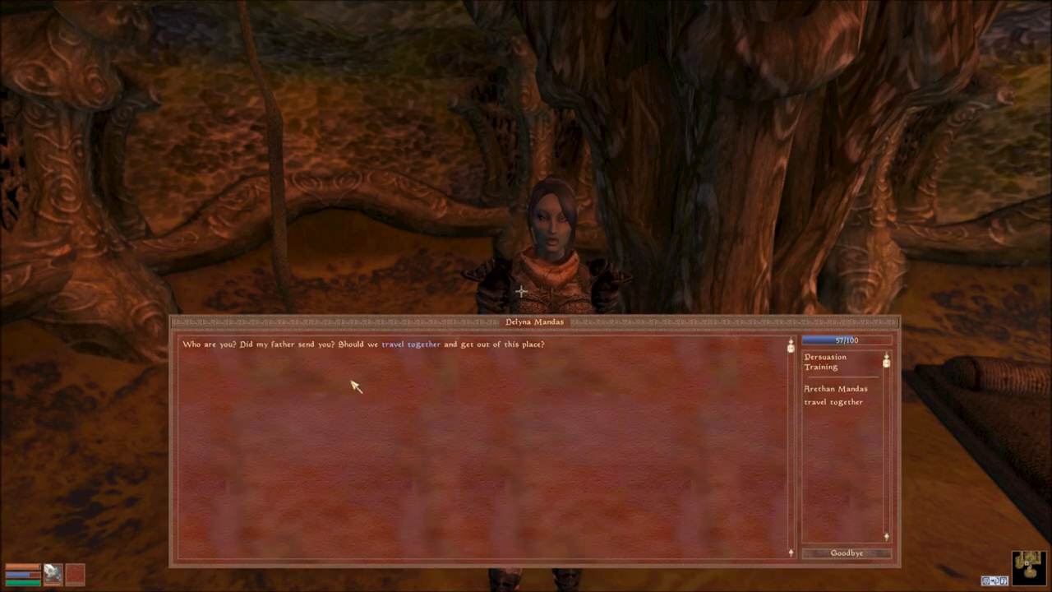
click(415, 343)
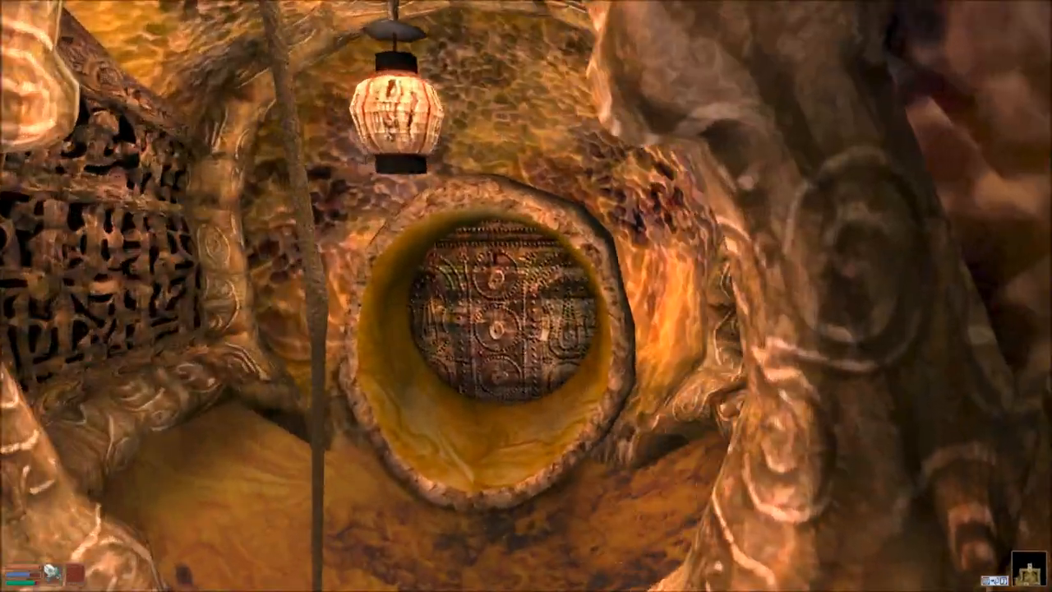
click(493, 320)
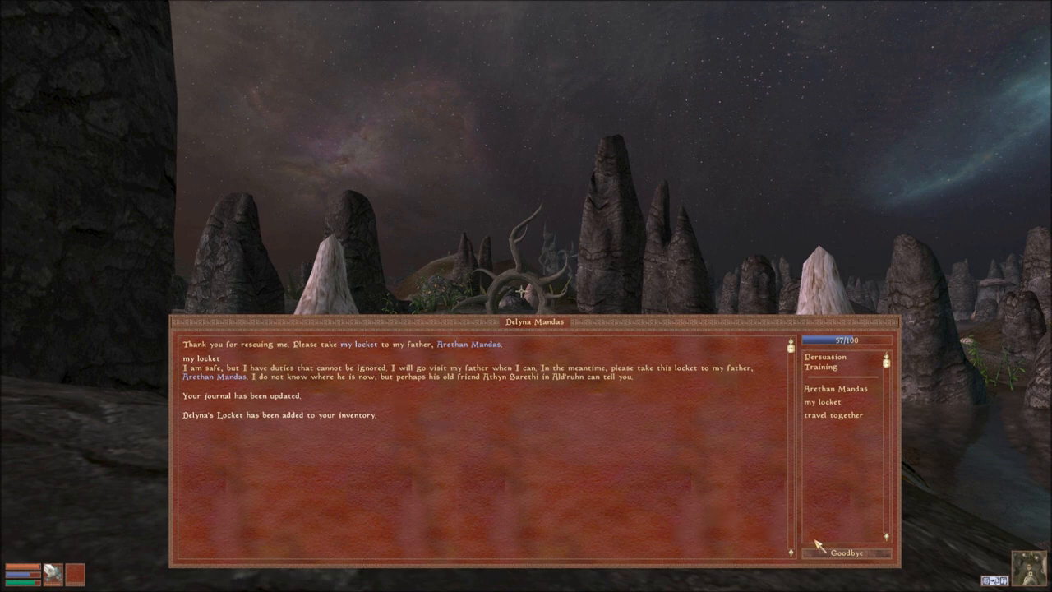
mouse_move(852, 557)
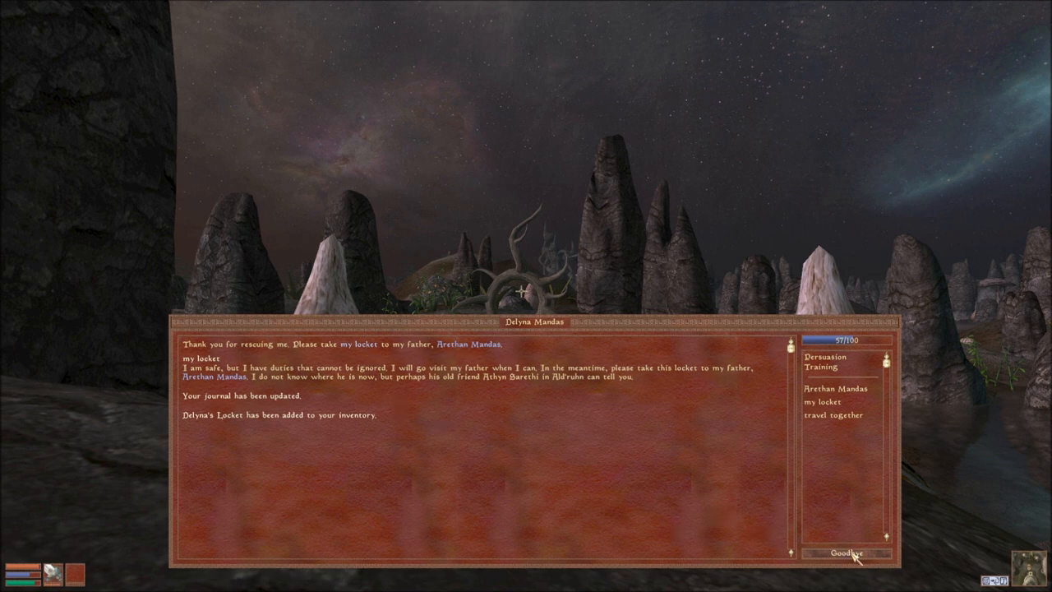
click(848, 552)
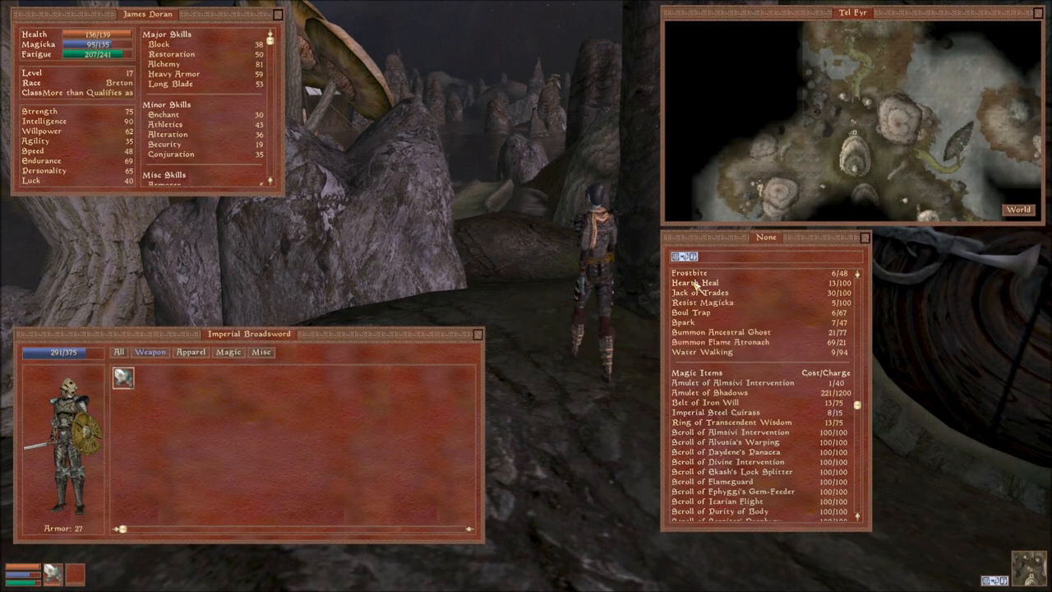
Select Hearth Heal as the ready spell and filter inventory to Apparel.
click(228, 352)
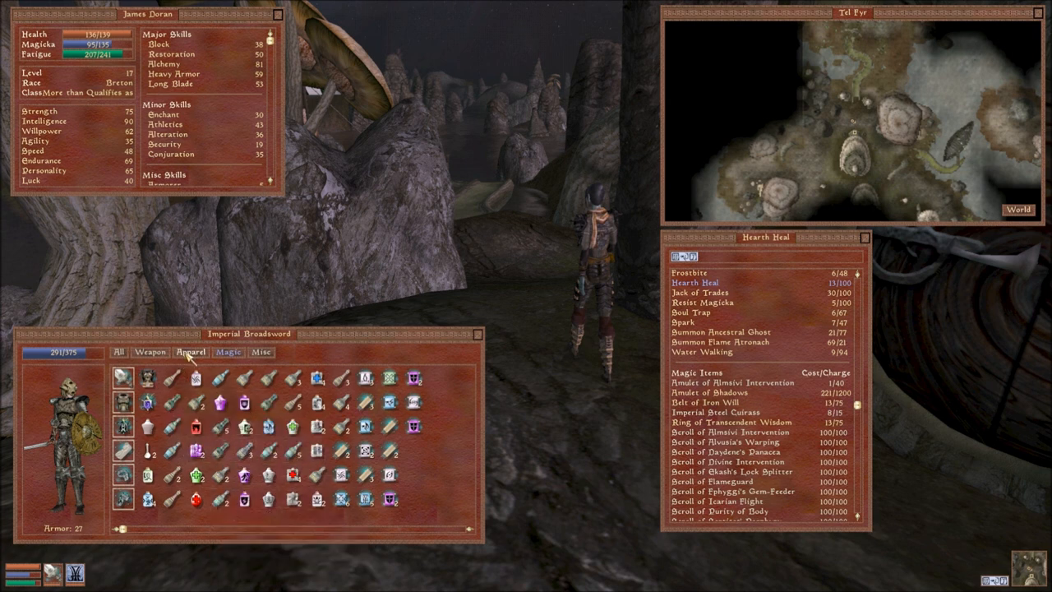
click(190, 351)
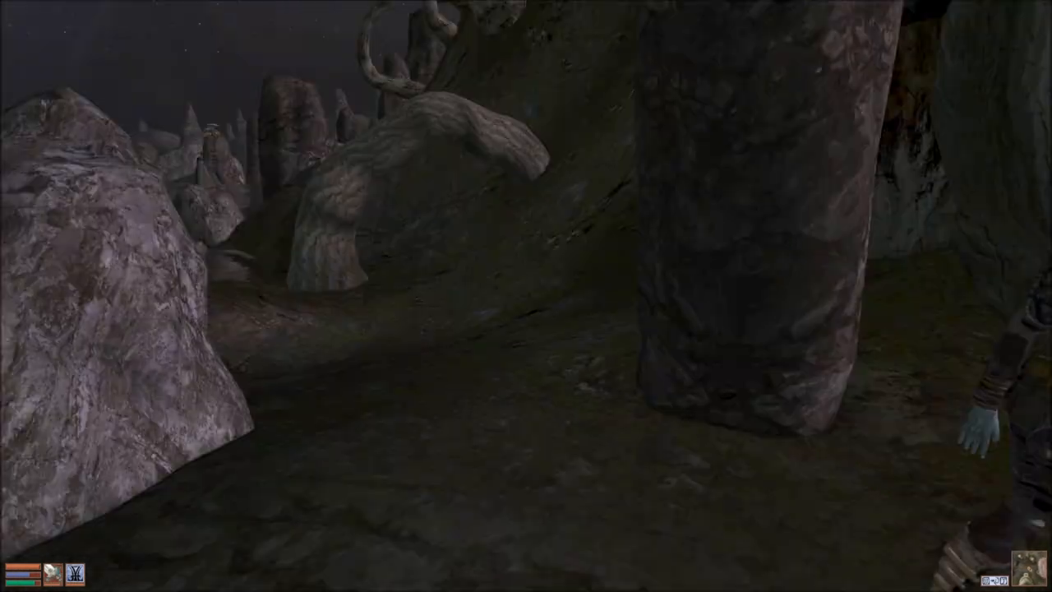
mouse_move(526, 296)
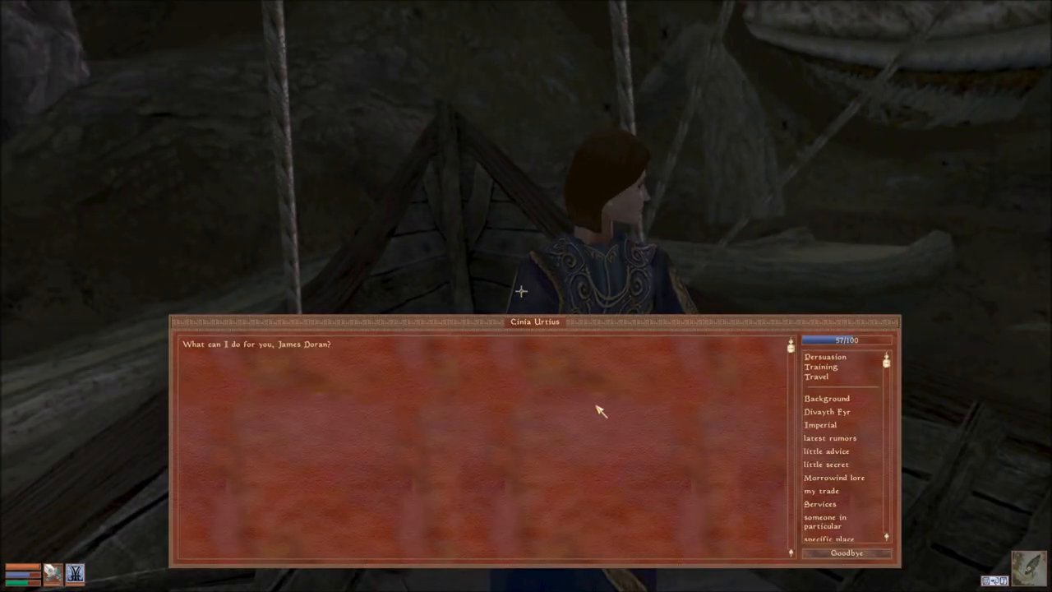
Choose Travel and sail to Sadrith Mora.
click(817, 366)
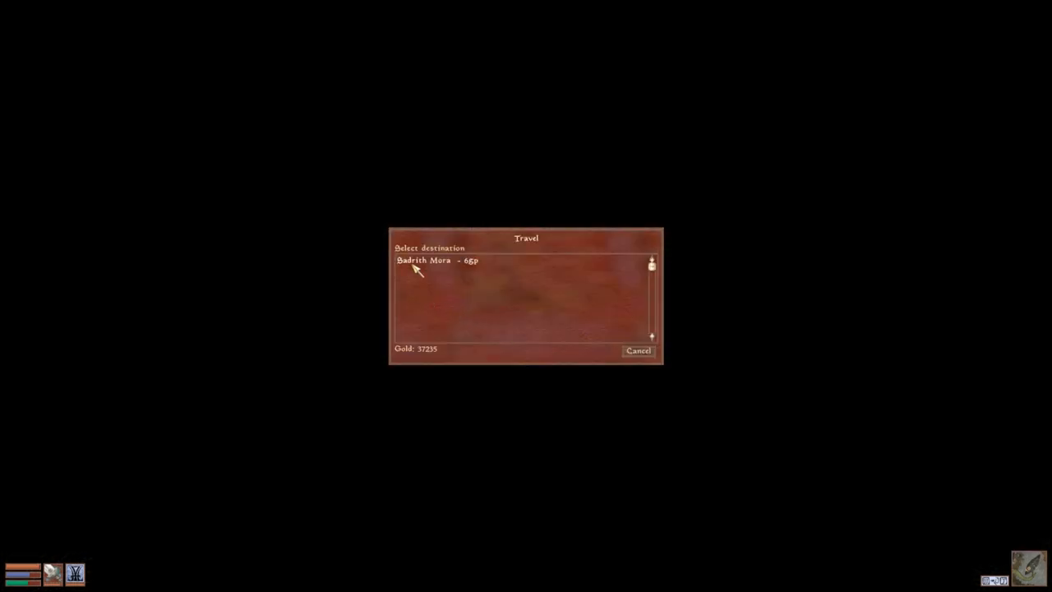
click(425, 261)
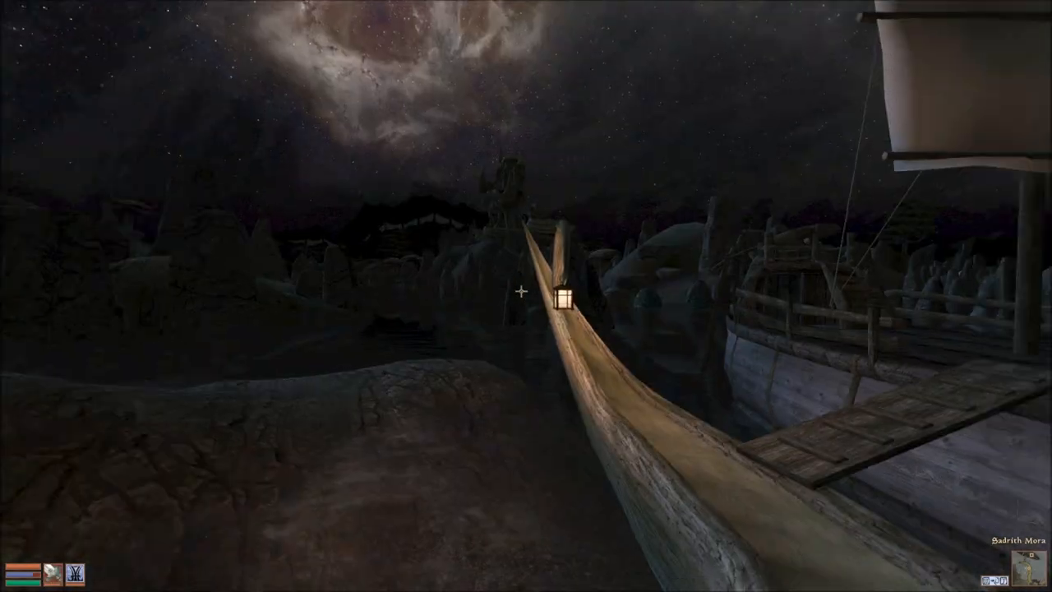
mouse_move(525, 296)
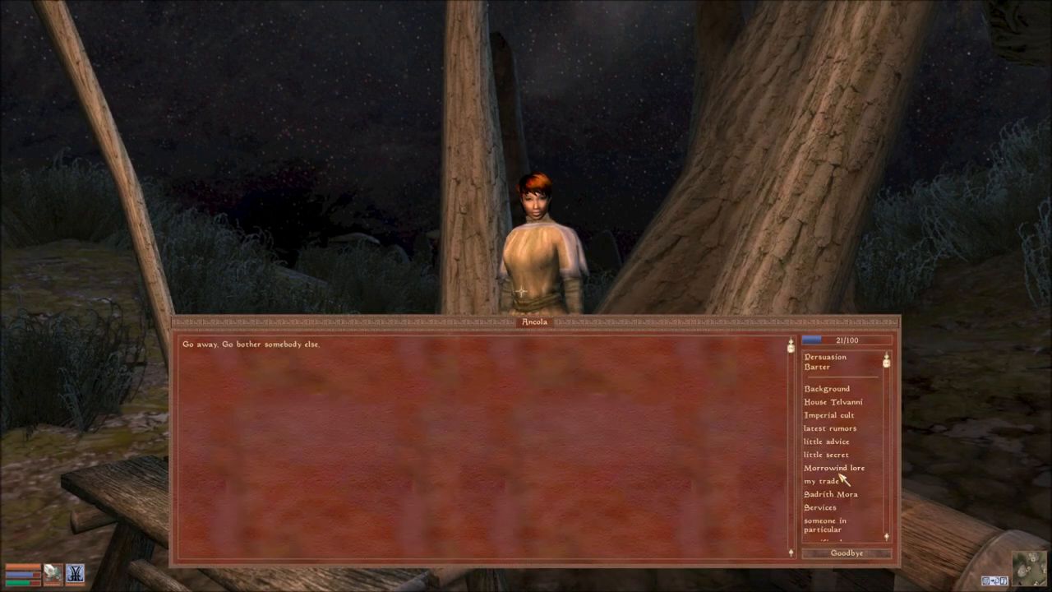
mouse_move(874, 557)
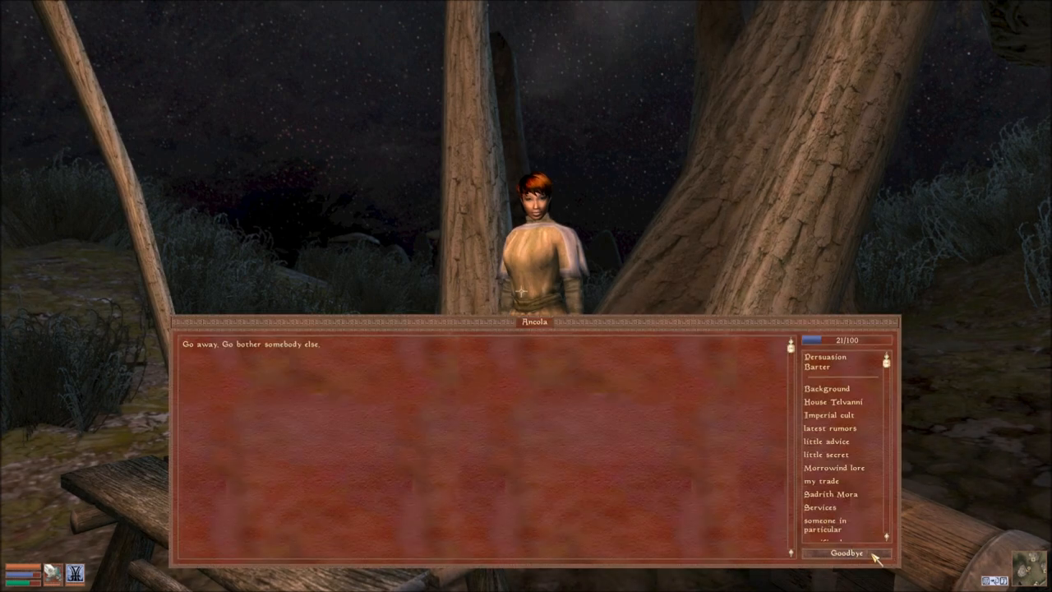
Say goodbye to Ancola and walk to the Wolverine Hall shrine door.
click(846, 552)
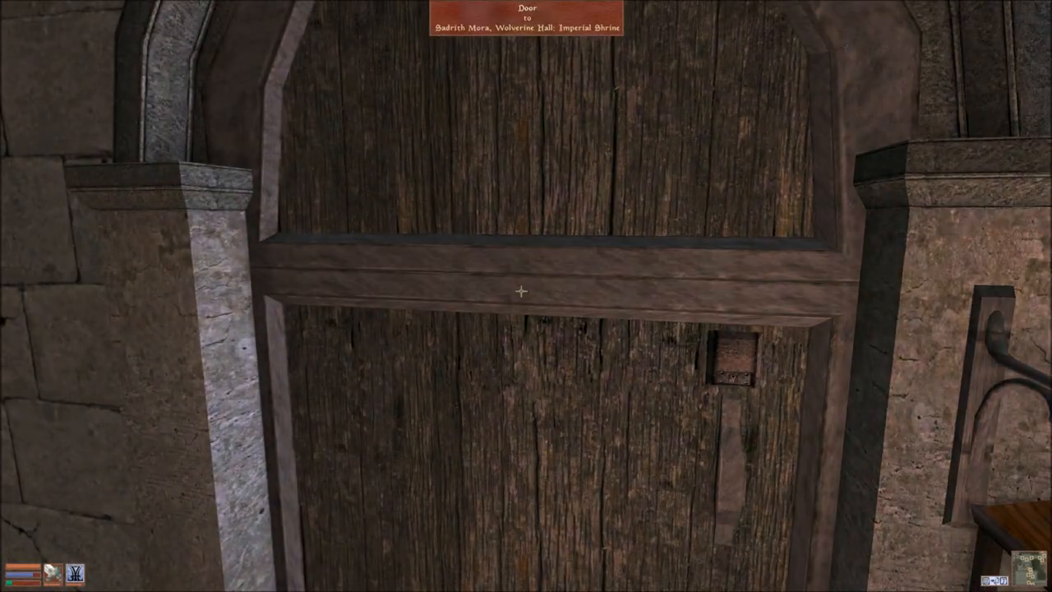
Go through the Imperial Shrine and Wolverine Hall into the Mages Guild.
click(520, 290)
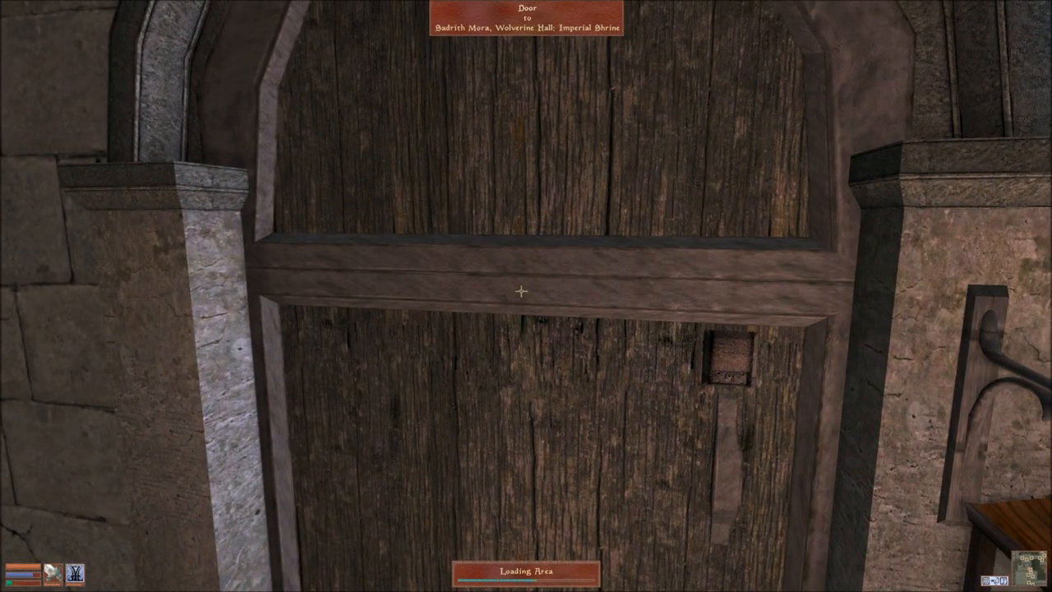
click(519, 290)
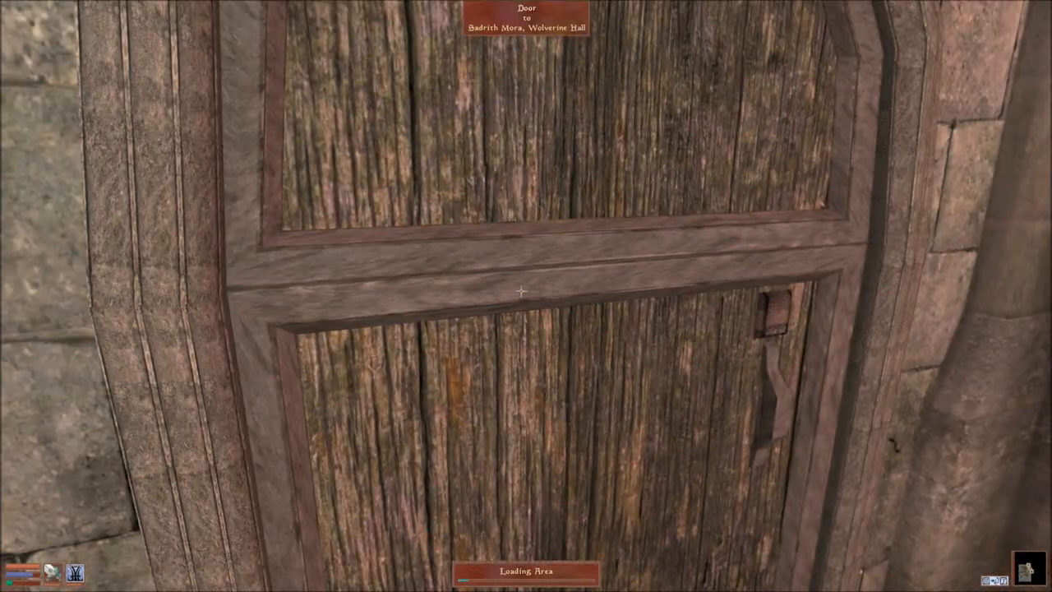
click(520, 291)
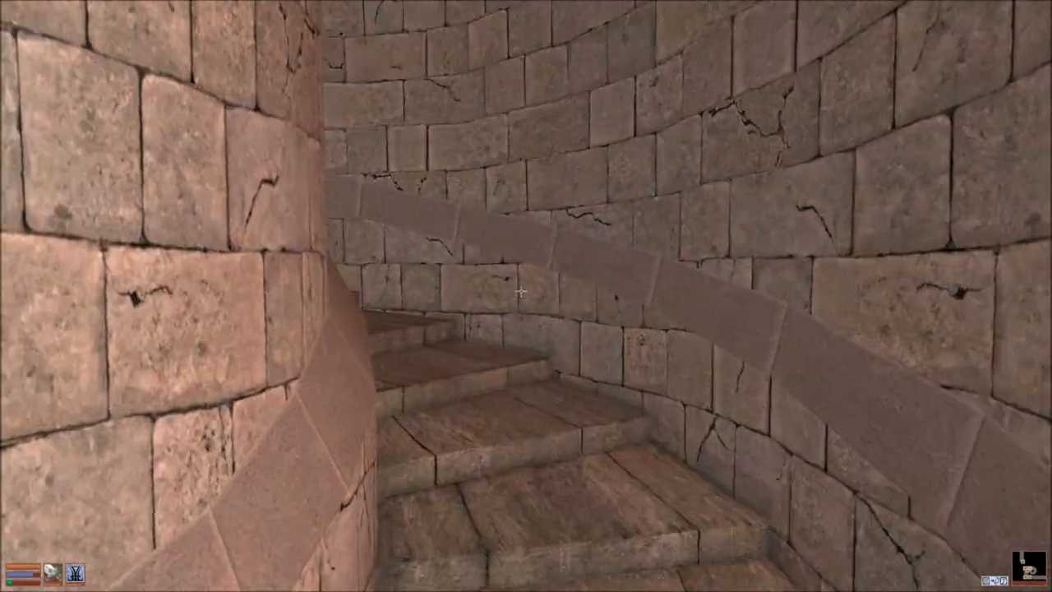
key(w)
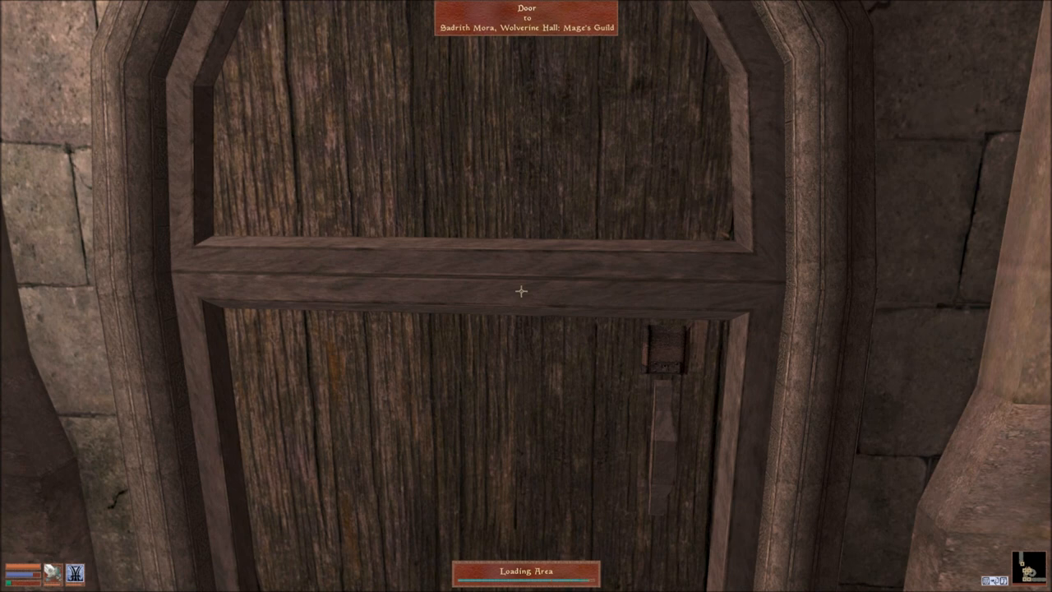
click(521, 291)
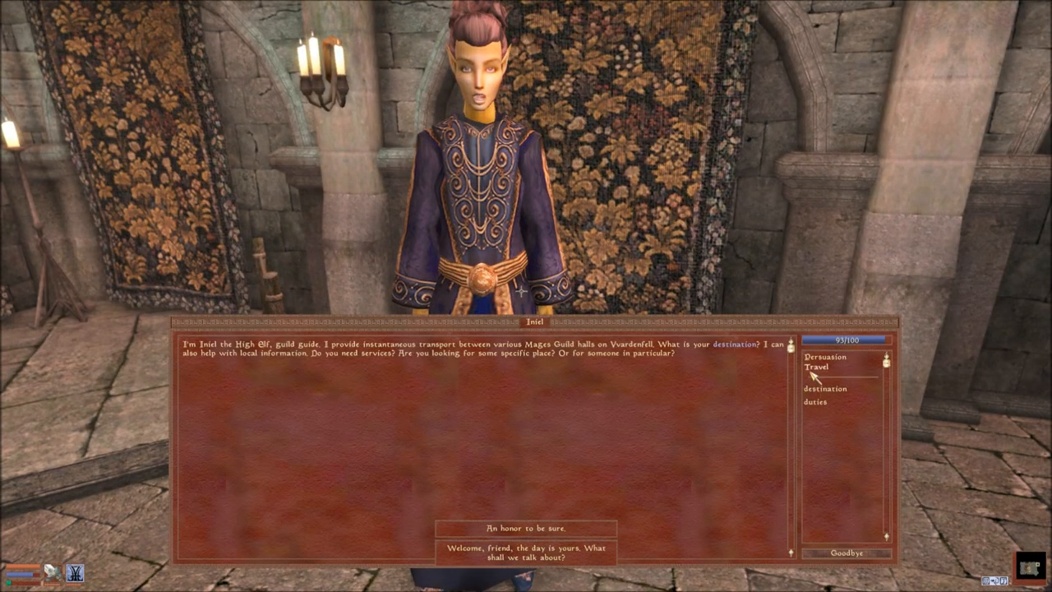
Choose Travel and select Ald-ruhn, Guild of Mages.
click(815, 367)
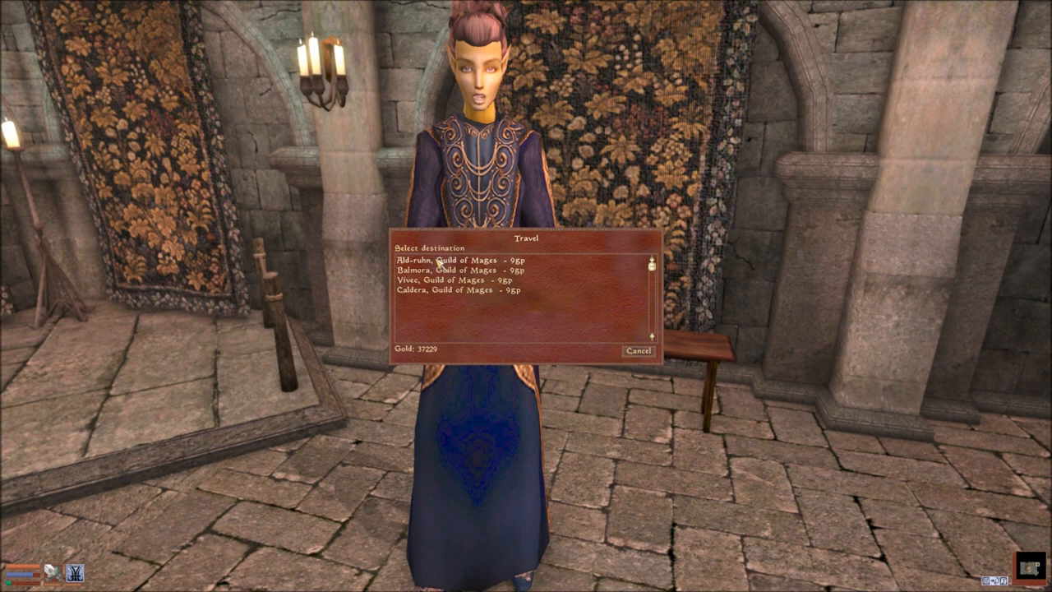
click(455, 264)
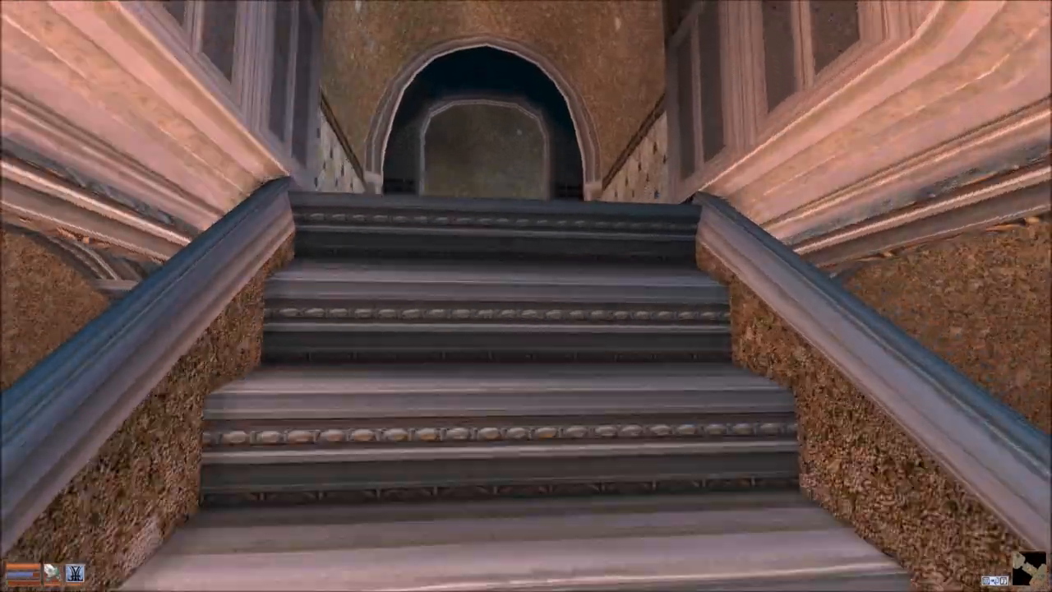
Climb the stairs and exit the guild hall onto Ald-ruhn's foggy streets.
key(W)
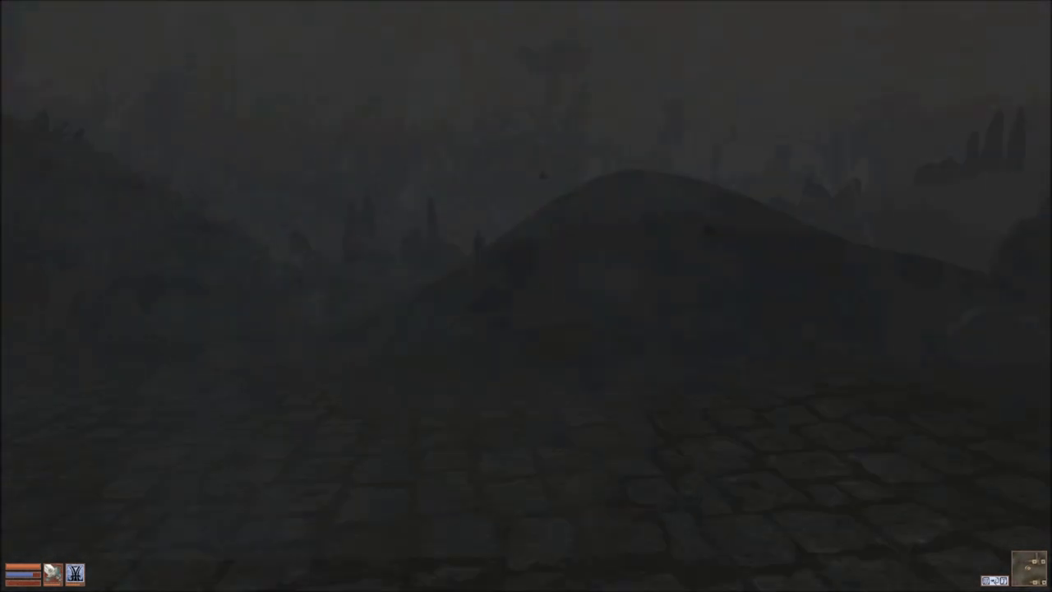
Switch the menu map from the Ald-ruhn local view to the world map.
key(Tab)
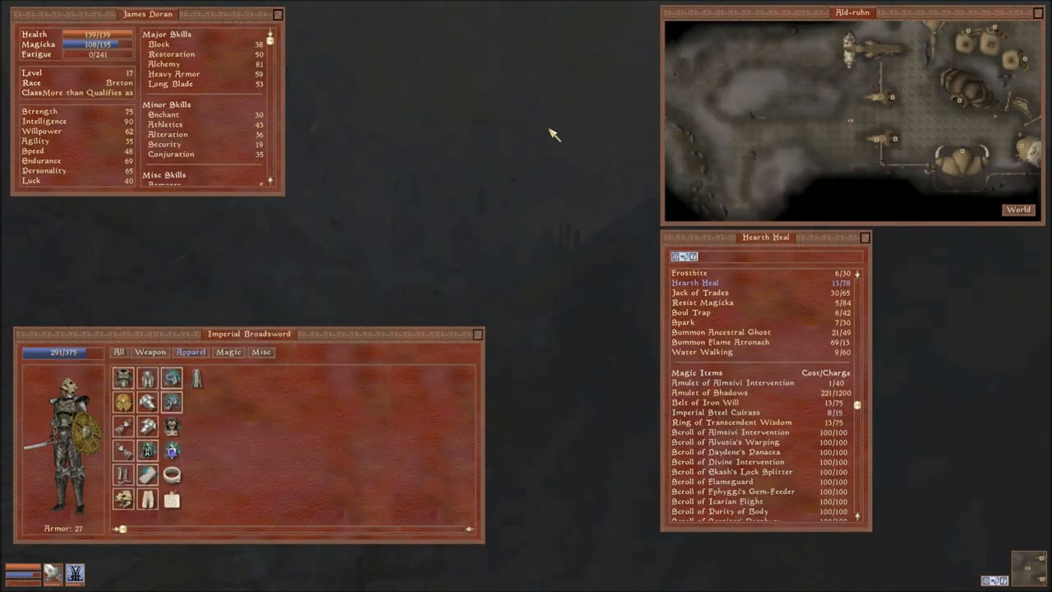
click(1019, 209)
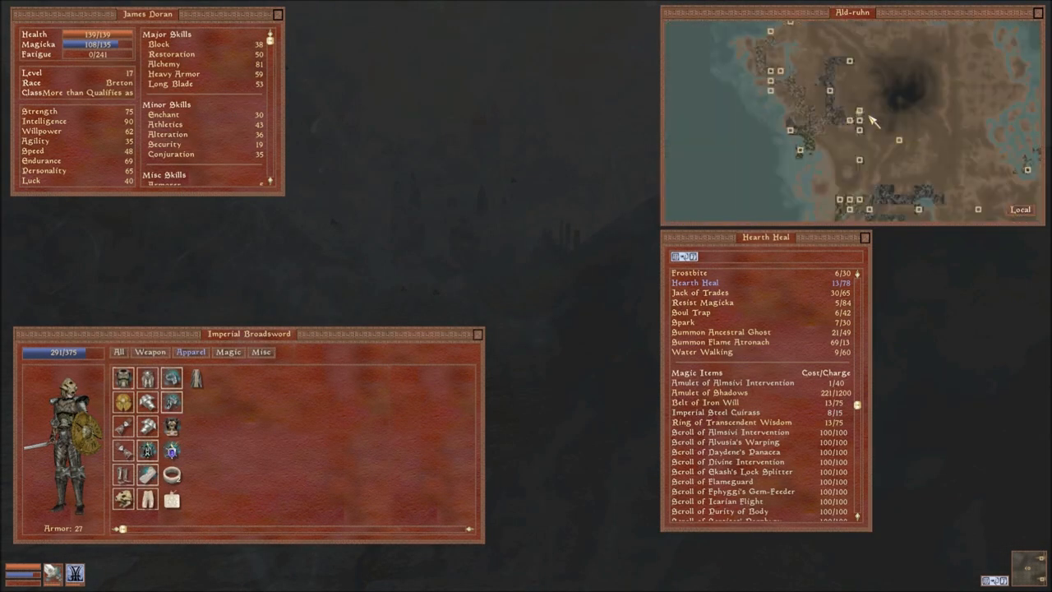
mouse_move(863, 162)
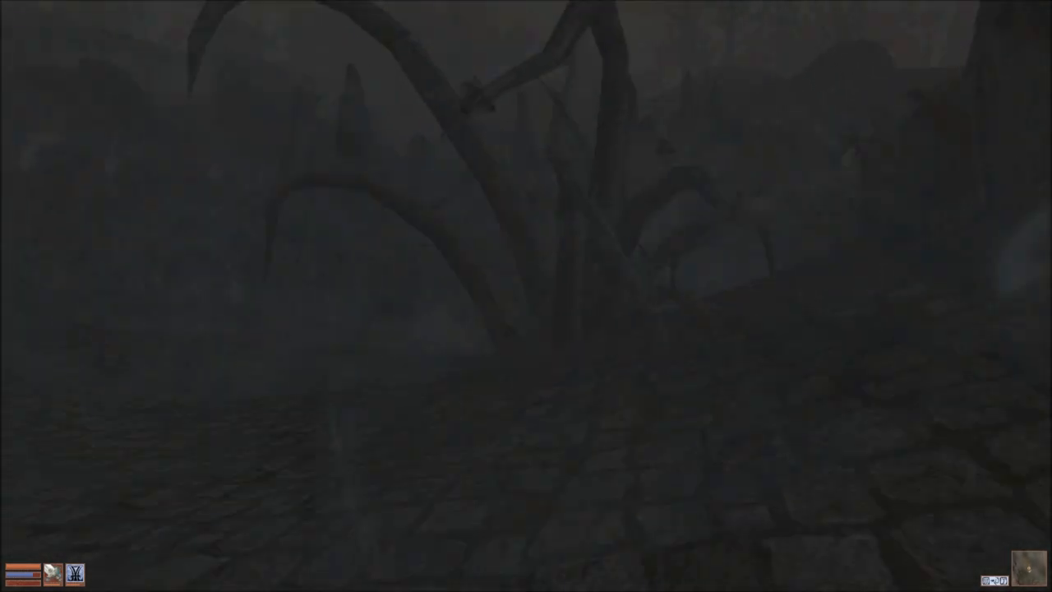
Try harvesting Ashlands plants, then strike the cliff racer with the sword.
click(520, 291)
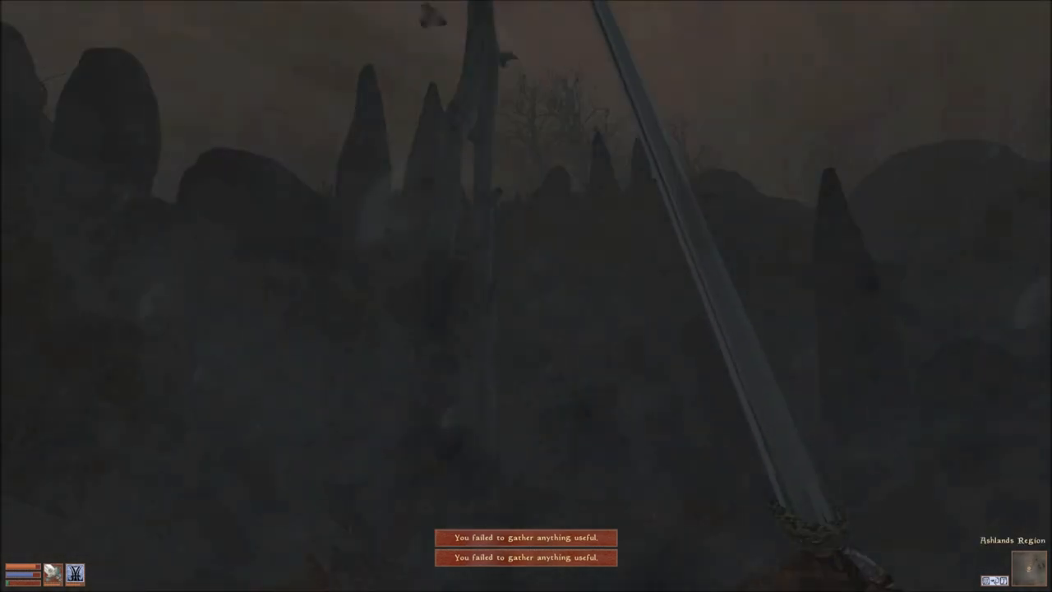
key(Tab)
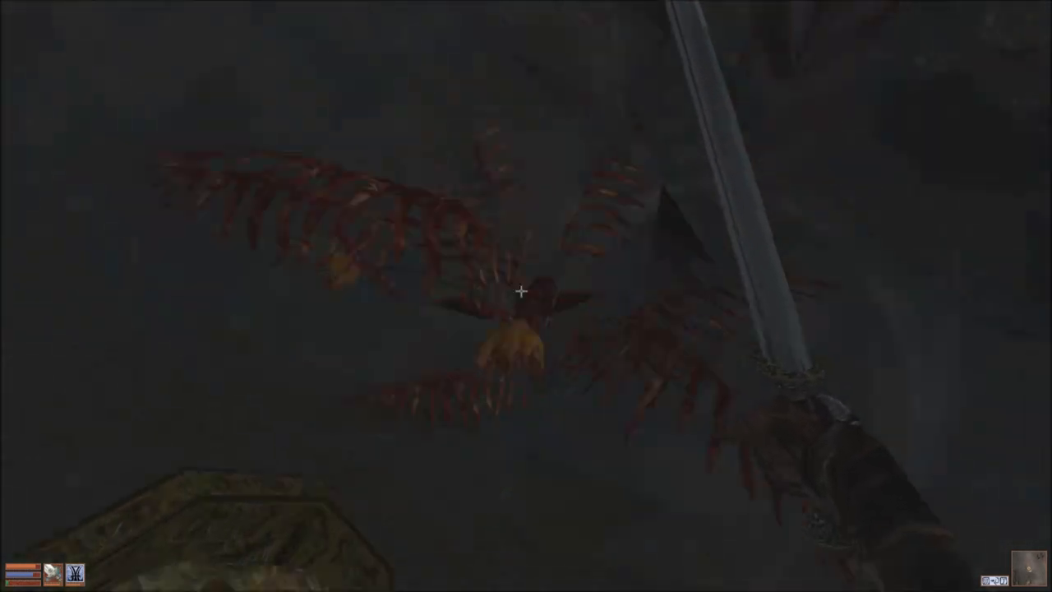
click(520, 290)
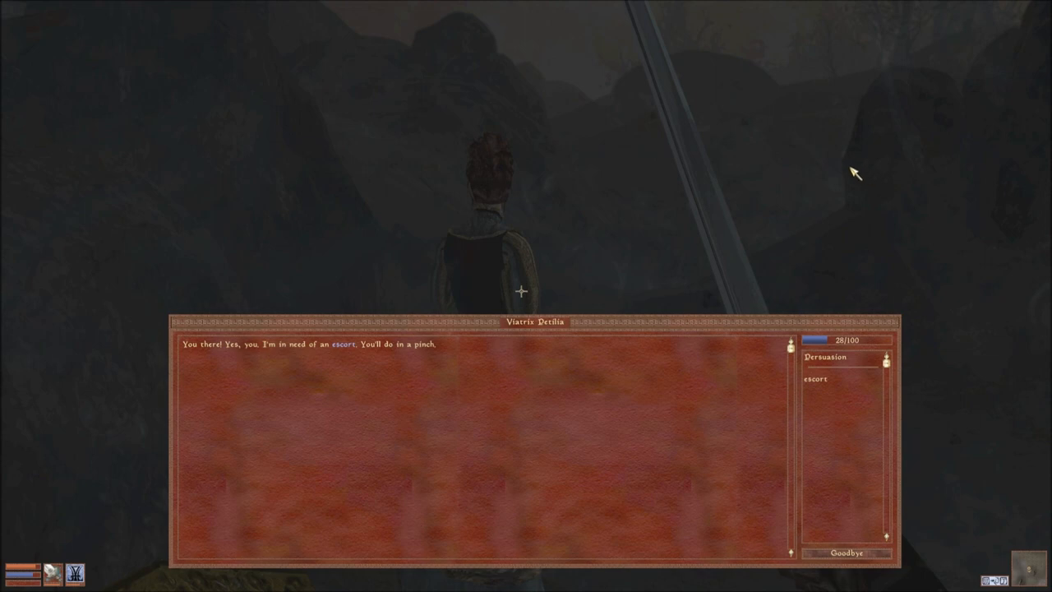
mouse_move(355, 349)
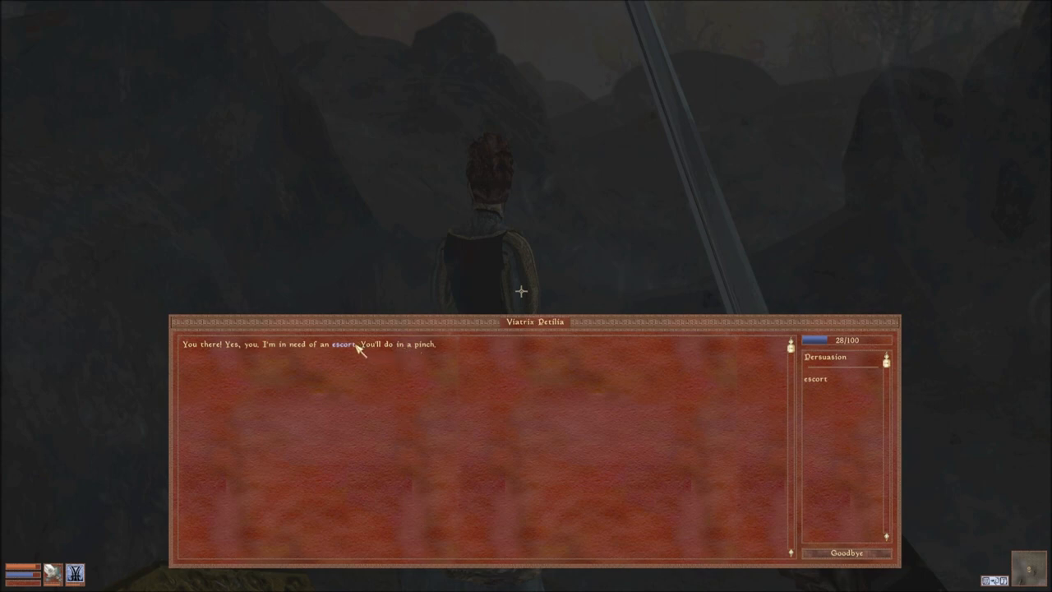
Ask Viatrix Petilia about 'escort', then say Goodbye.
click(342, 343)
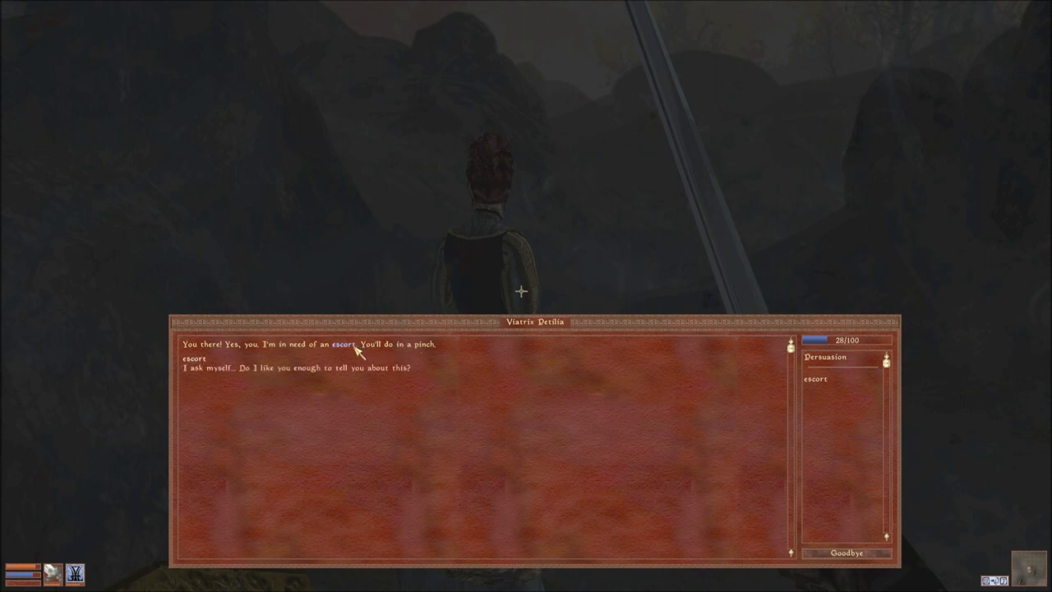
mouse_move(499, 393)
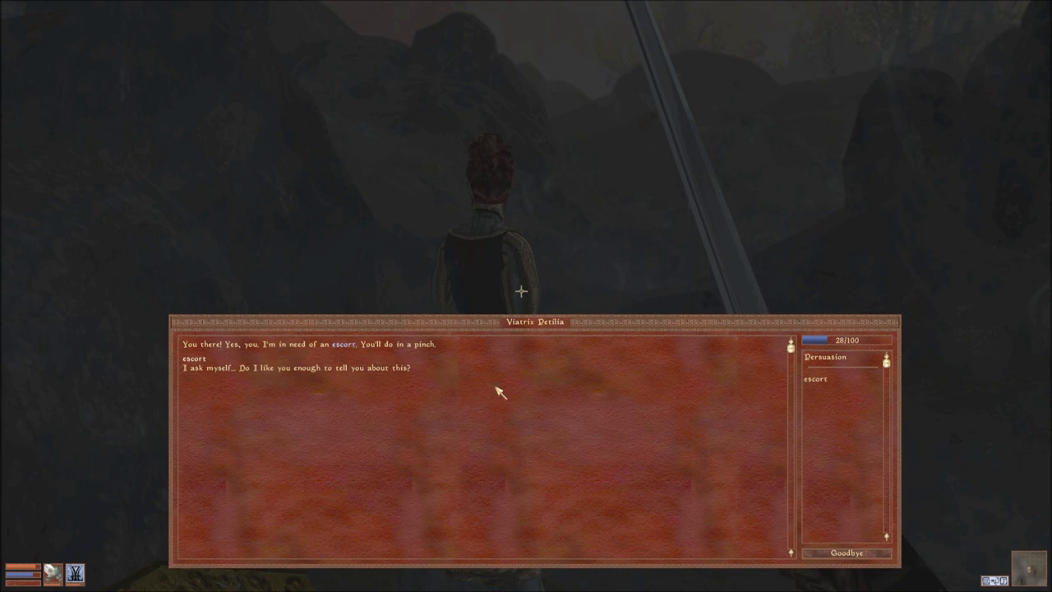
click(845, 552)
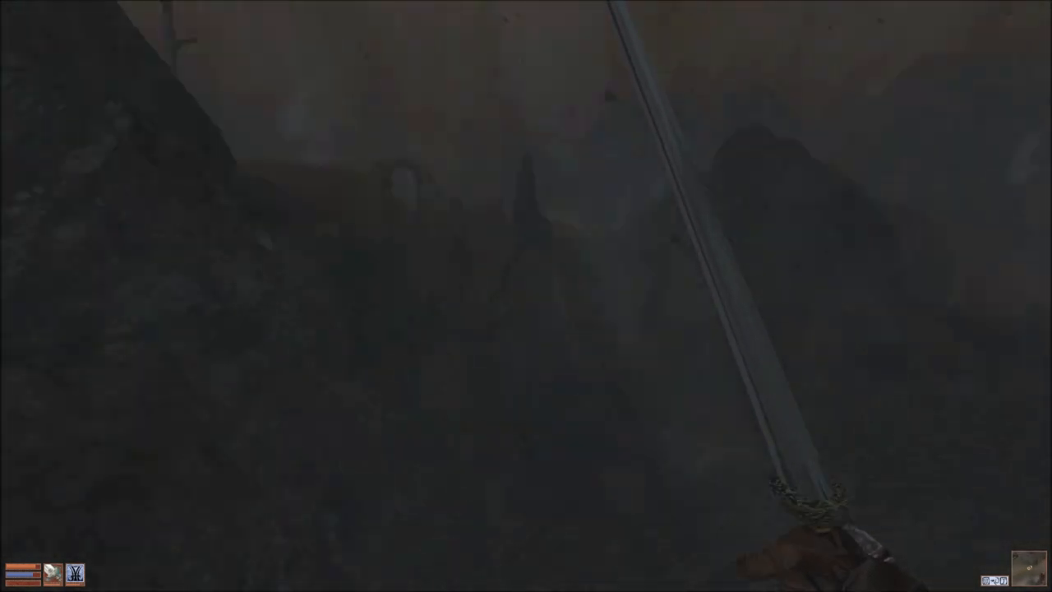
Harvest Scathecraw near Buckmoth Legion Fort, checking the world map along the way.
key(Tab)
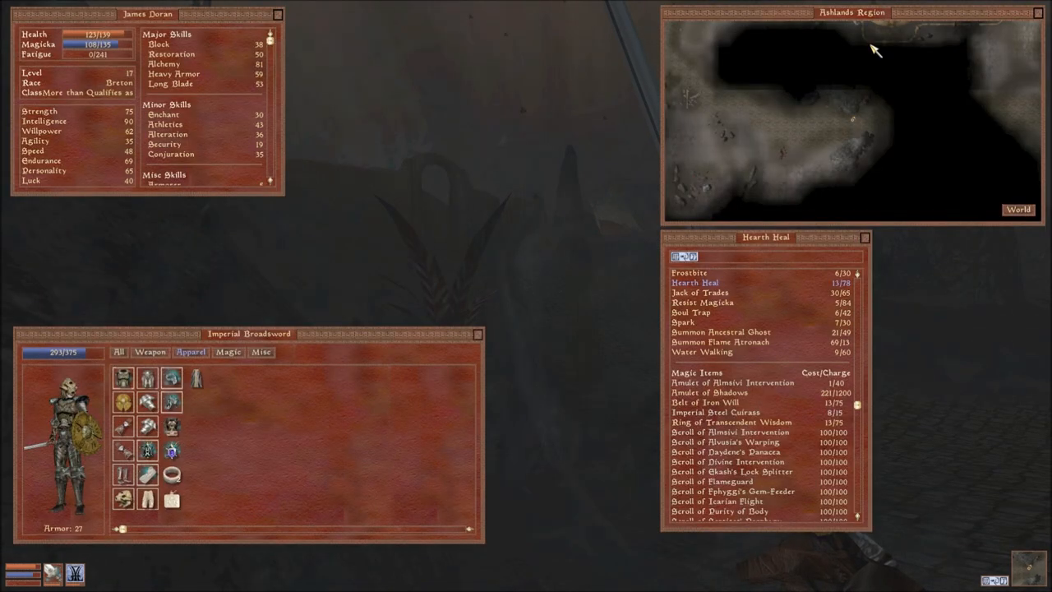
key(Escape)
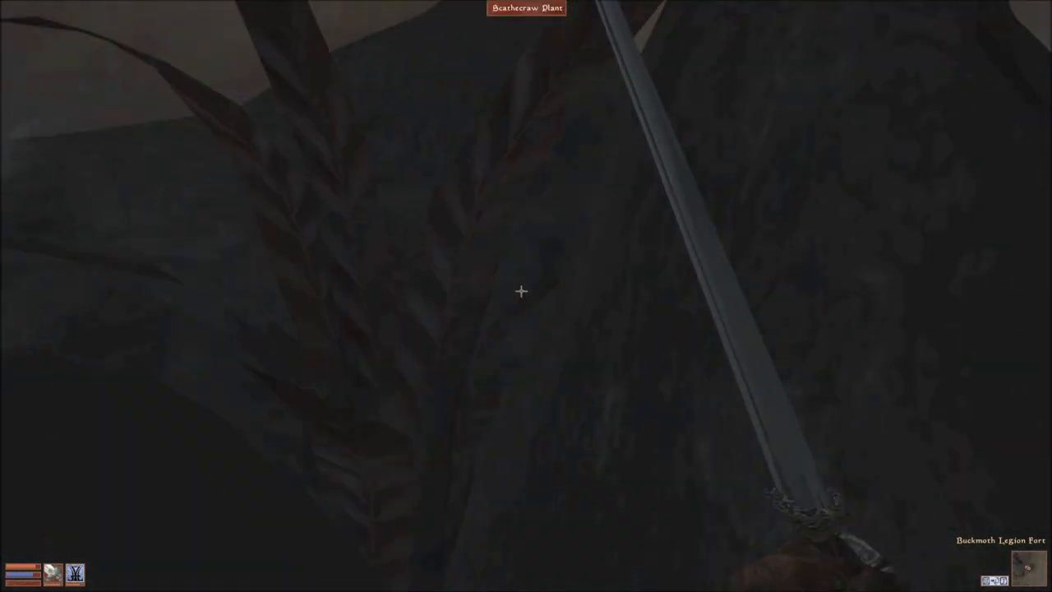
click(520, 291)
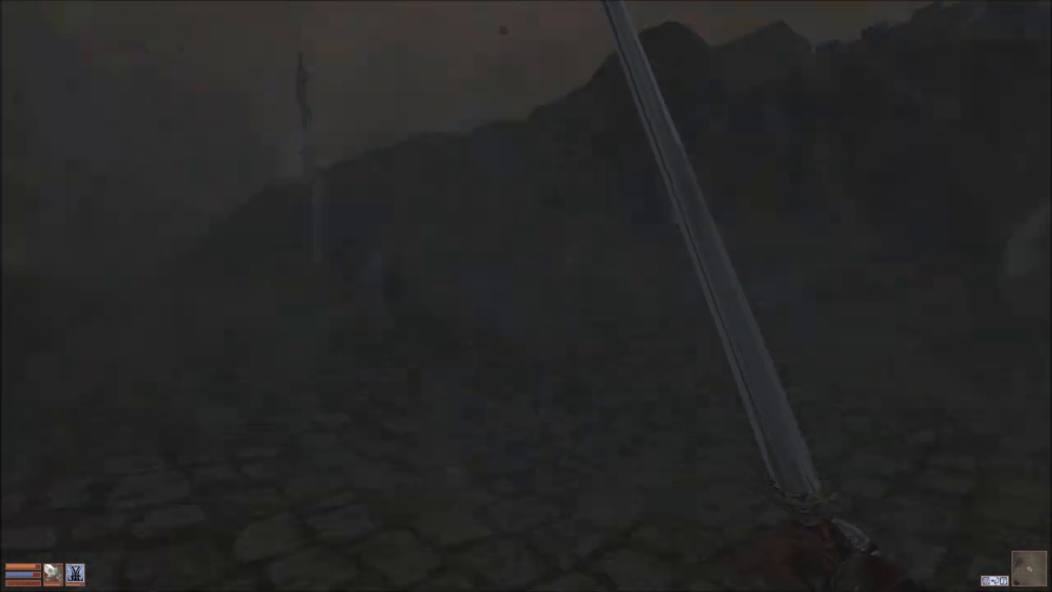
key(Tab)
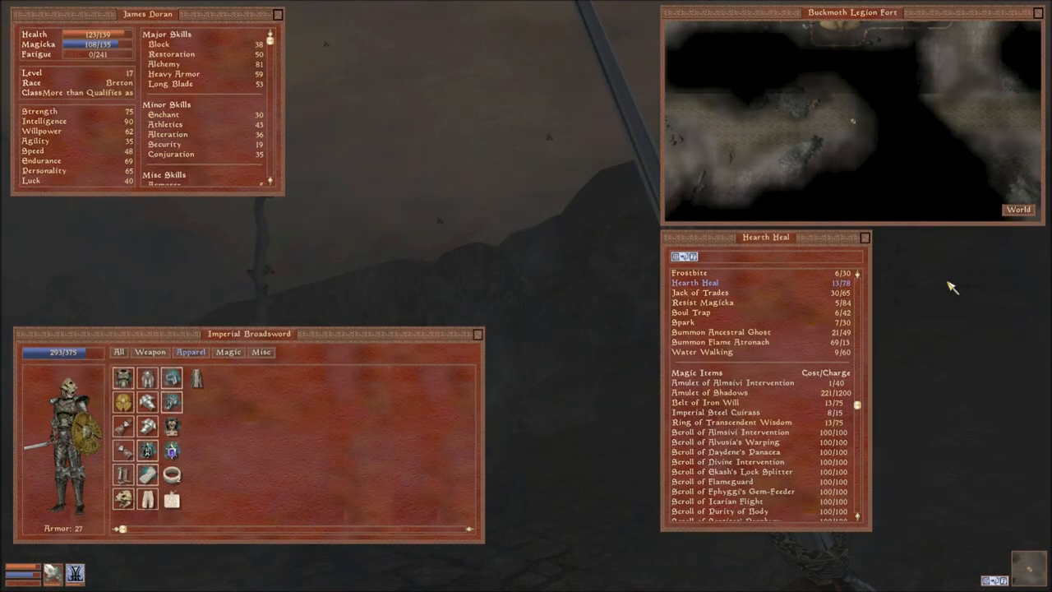
click(1018, 208)
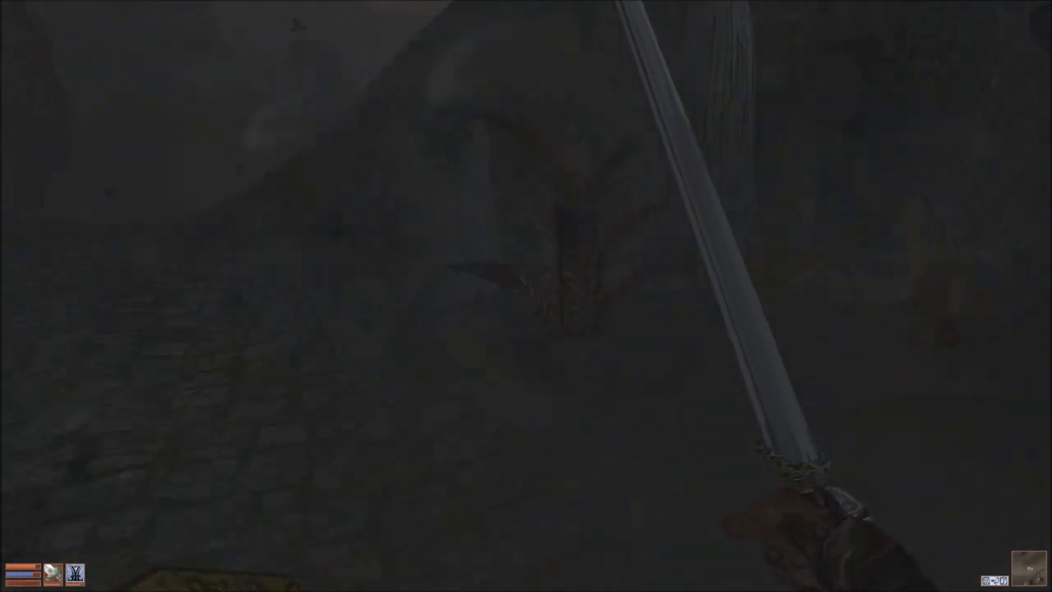
click(521, 291)
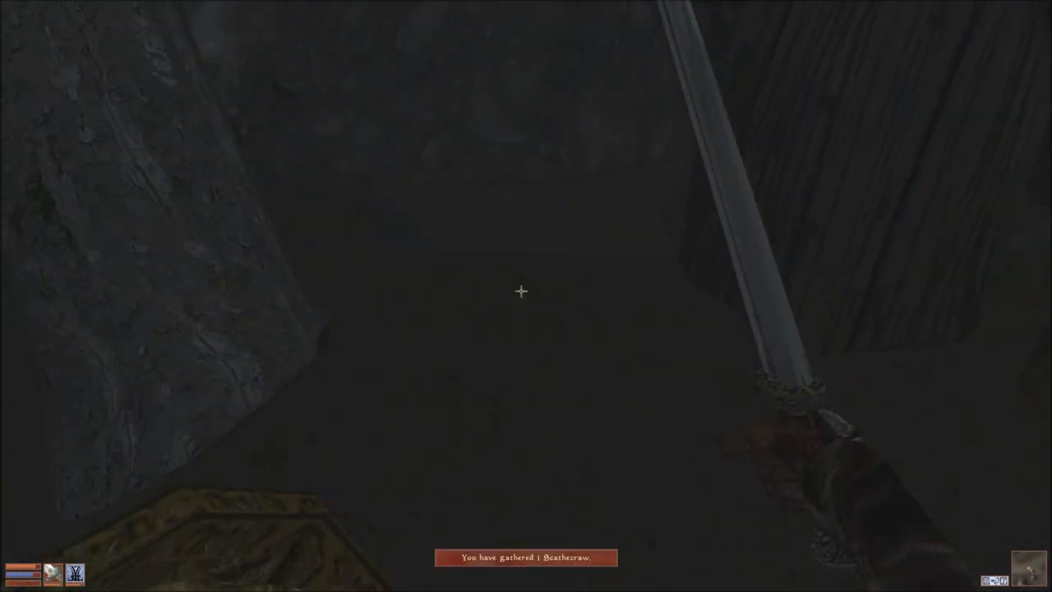
mouse_move(526, 296)
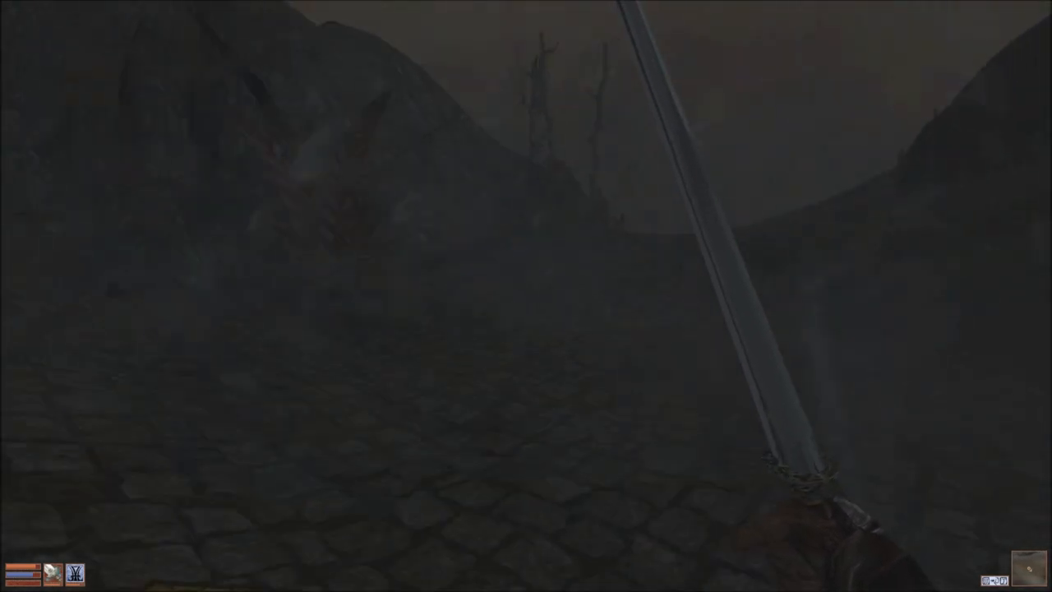
key(Tab)
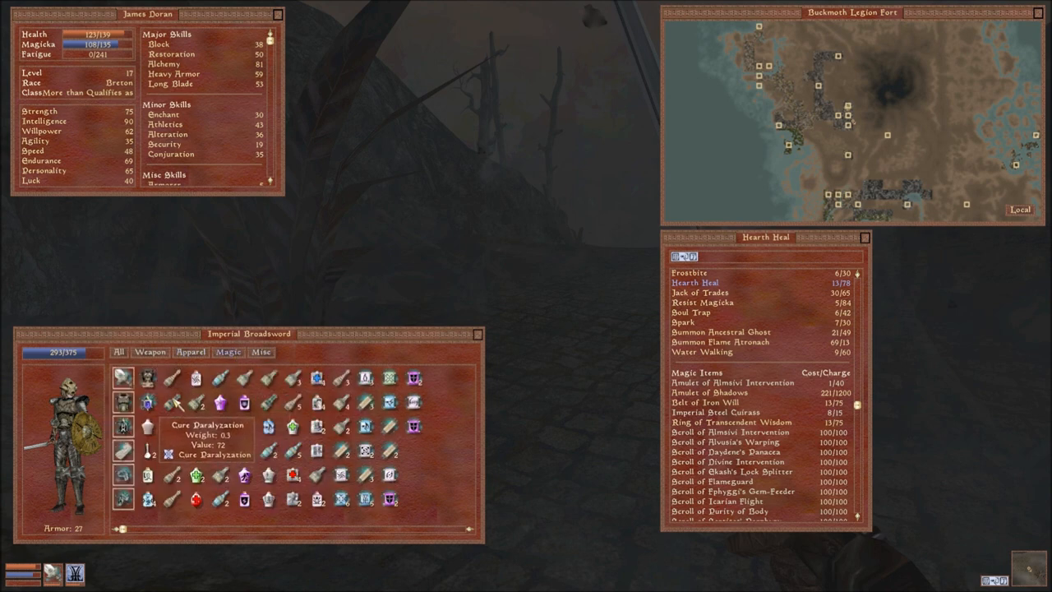
mouse_move(148, 499)
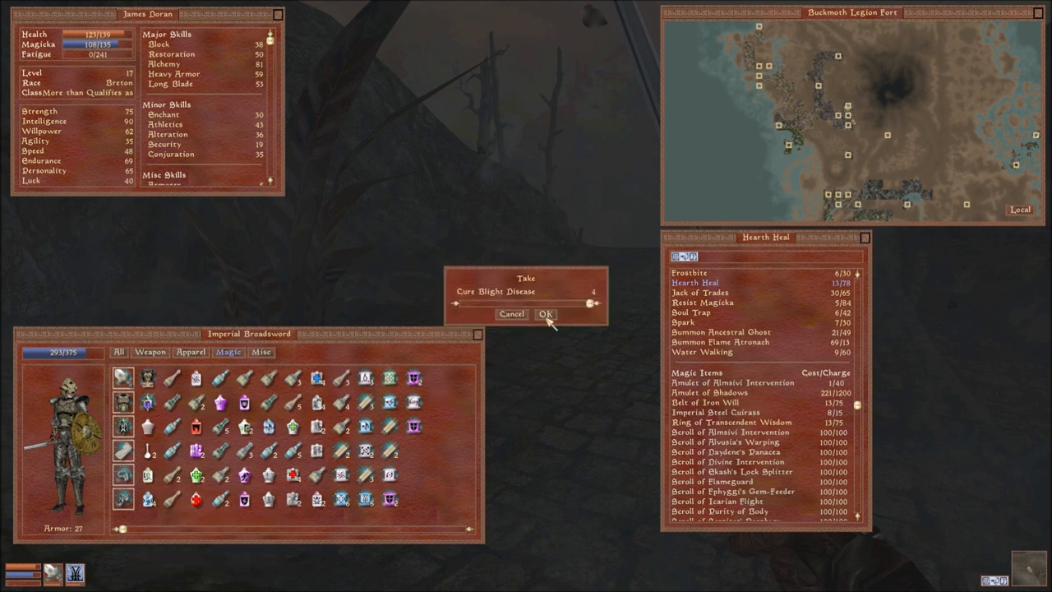
Confirm taking the Cure Blight Disease potion in the Take dialog.
click(545, 314)
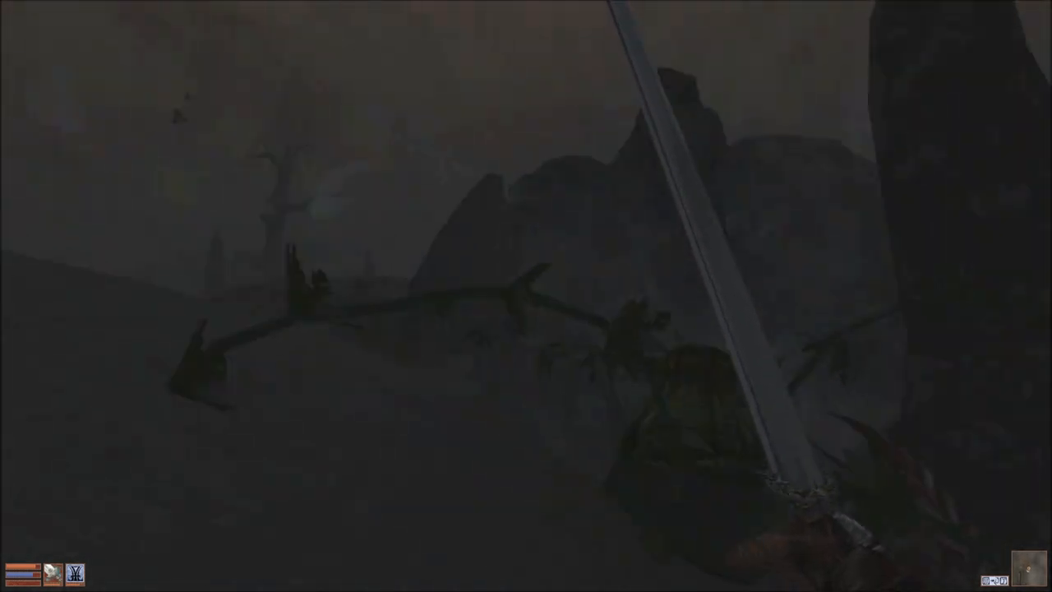
Walk past Buckmoth Legion Fort through the ash storm toward the West Gash.
click(521, 290)
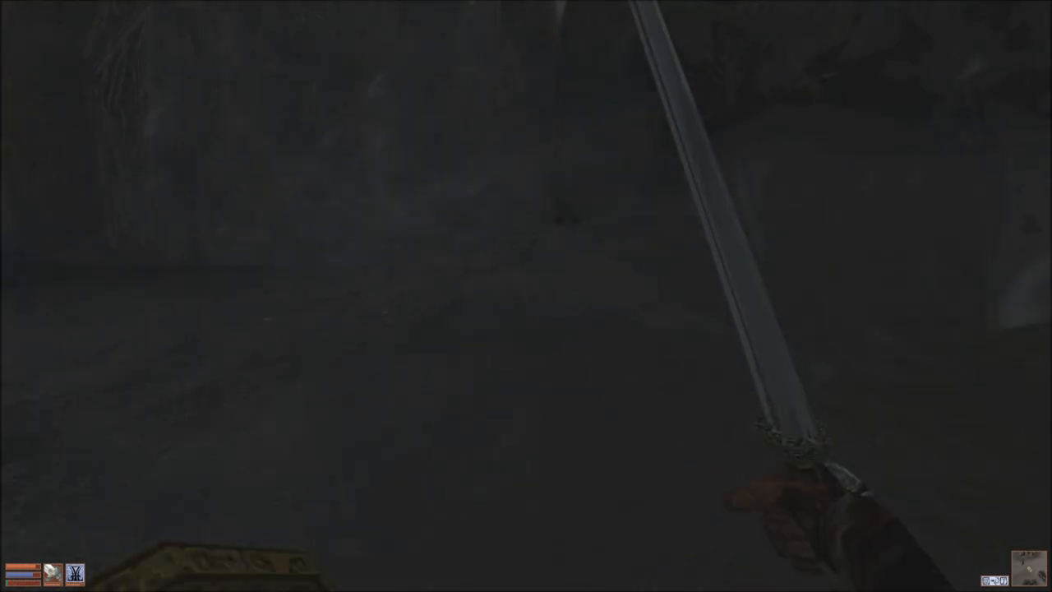
key(Tab)
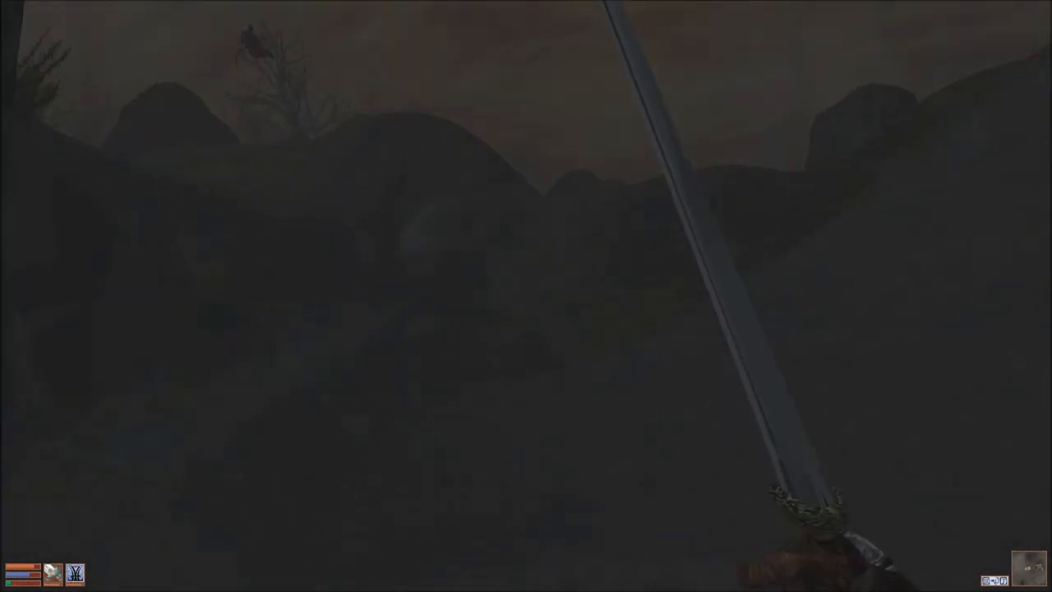
mouse_move(526, 296)
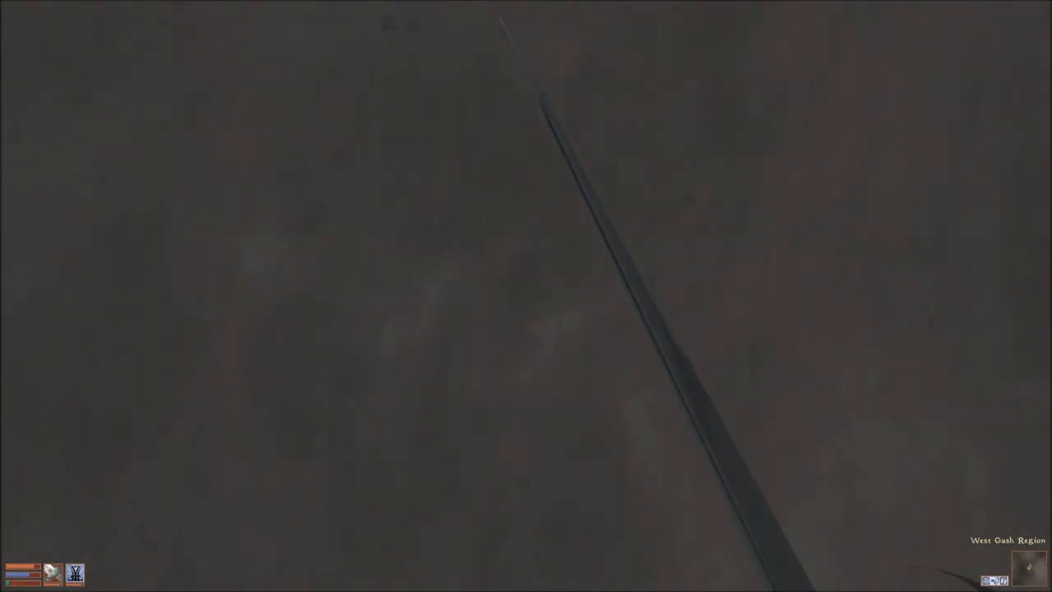
Fight the Cliff Racer with the broadsword, then reopen the inventory overlay.
key(Tab)
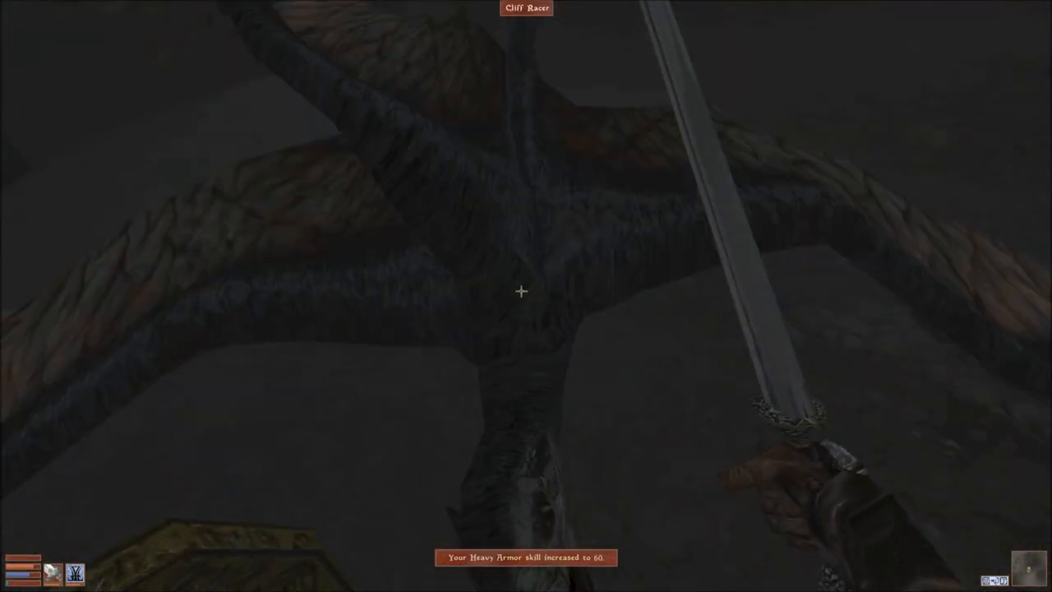
key(tab)
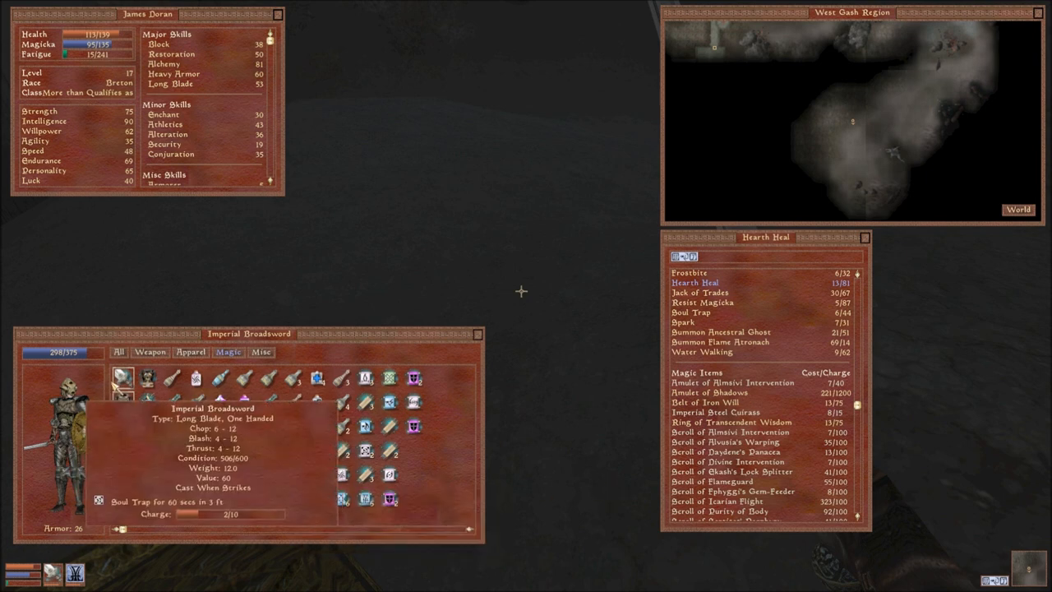
Show the Apparel list to inspect worn armor like the Steel Right Pauldron.
click(189, 352)
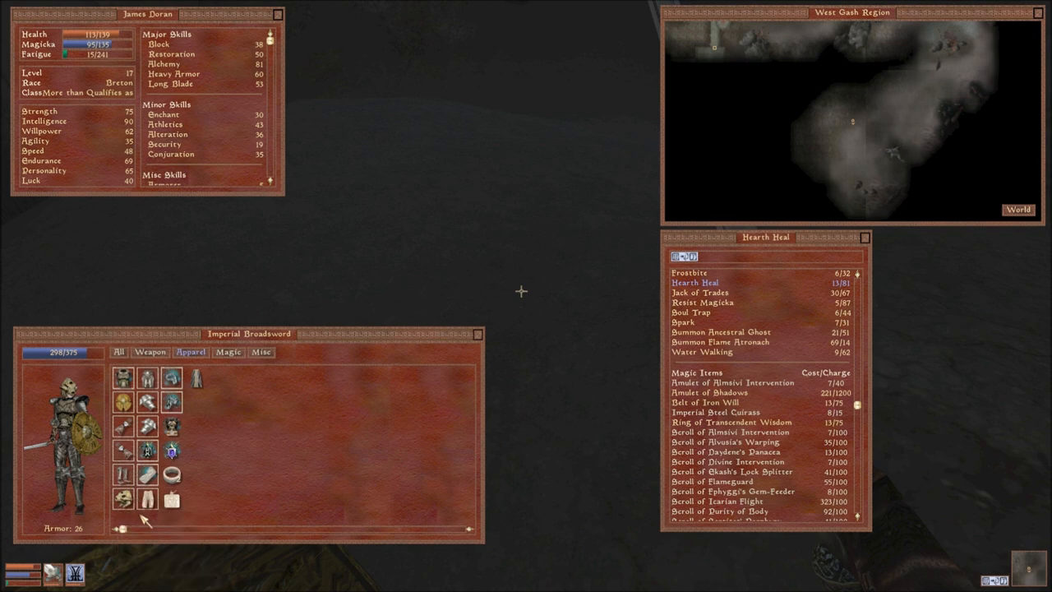
mouse_move(148, 425)
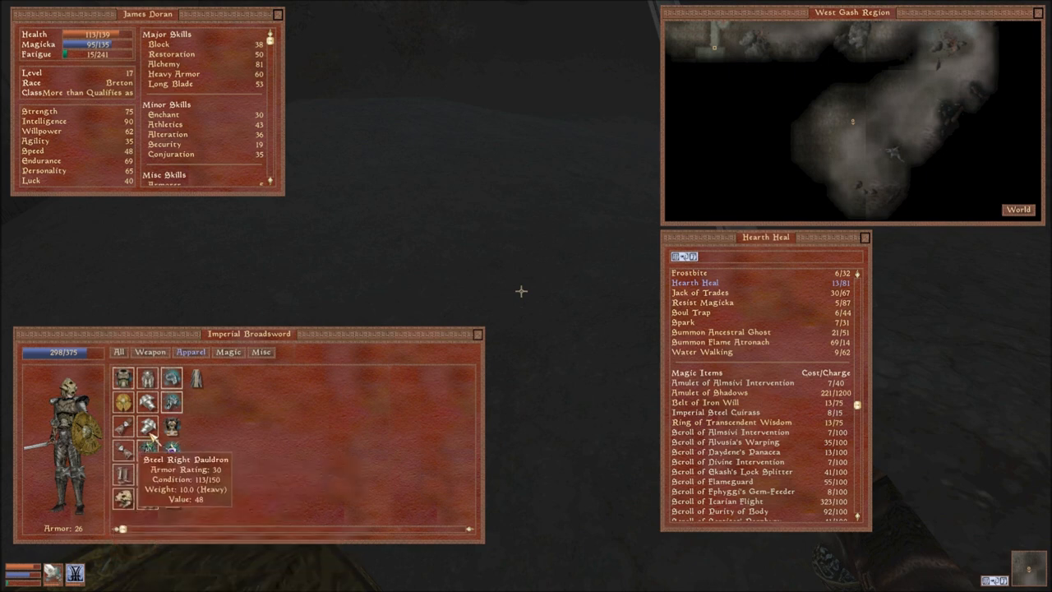
mouse_move(148, 382)
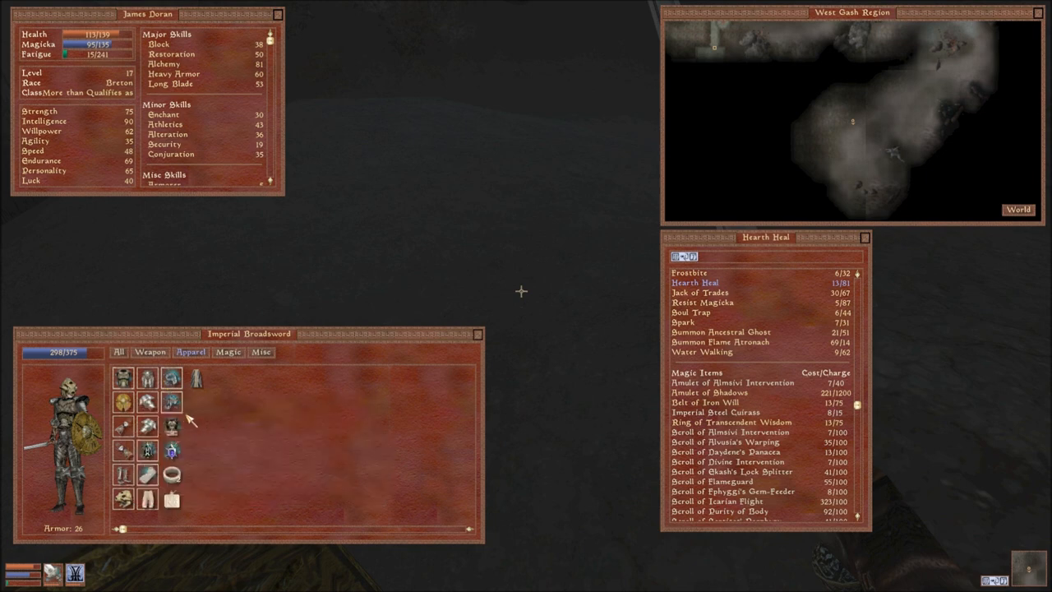
mouse_move(146, 378)
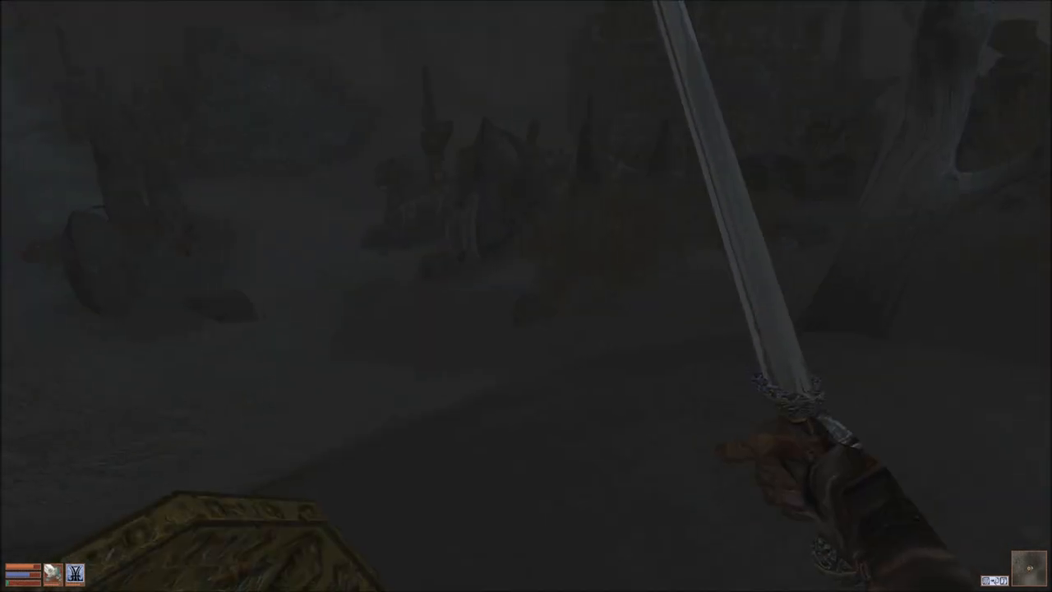
mouse_move(526, 296)
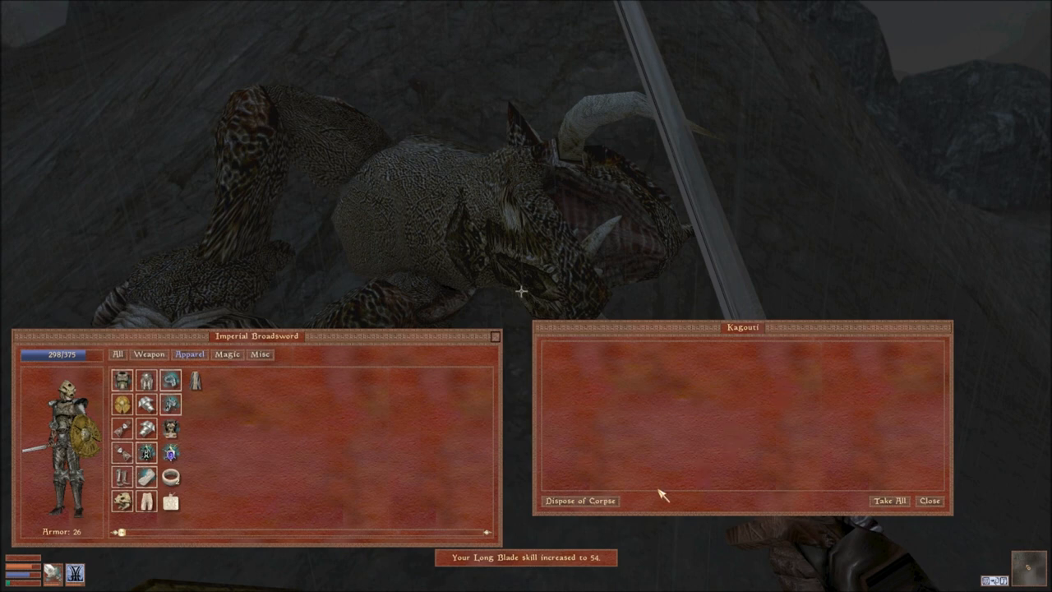
Close the slain Kagouti's empty corpse inventory.
click(929, 500)
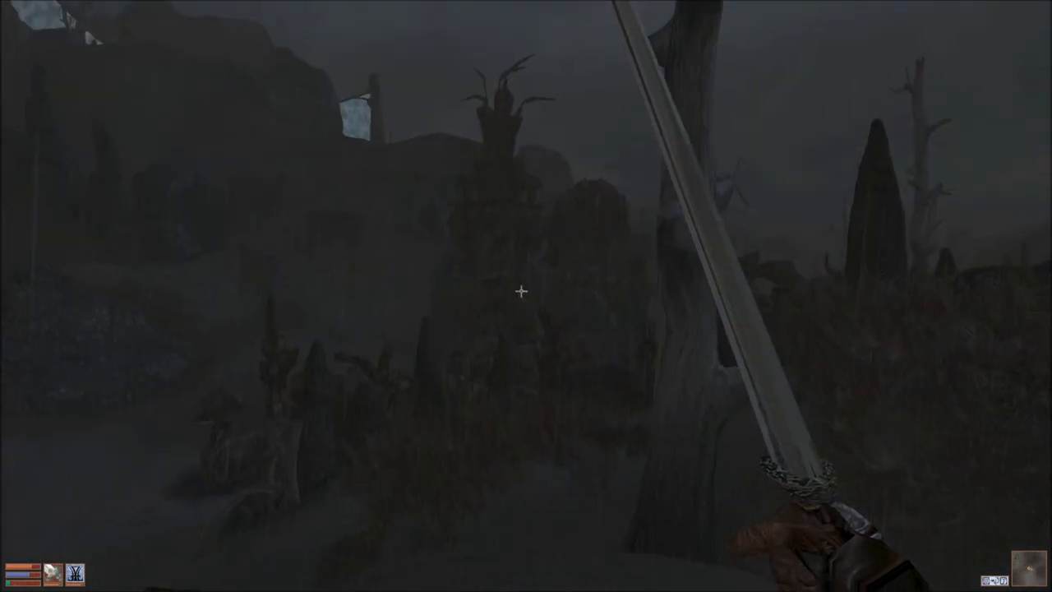